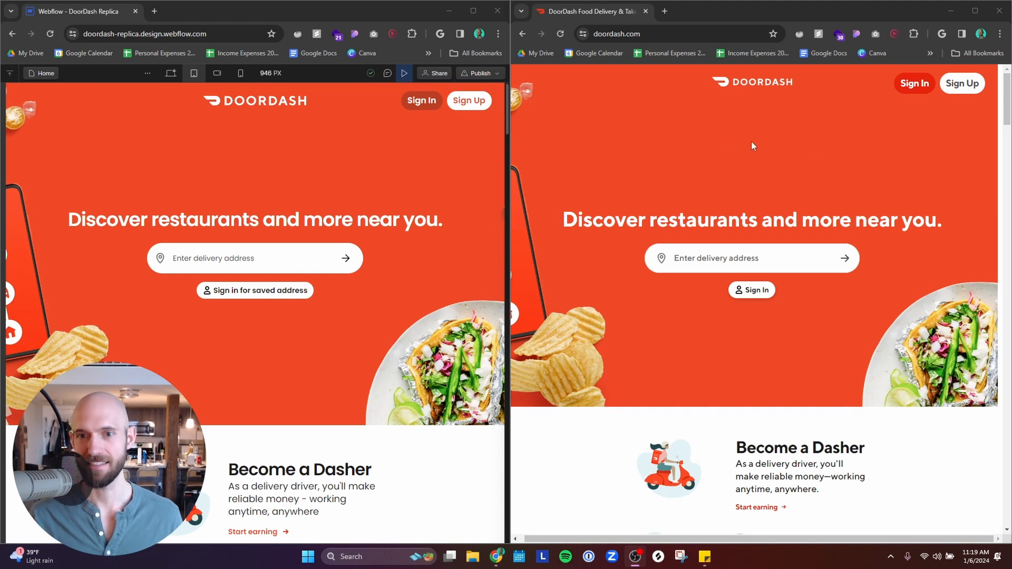
mouse_move(732, 205)
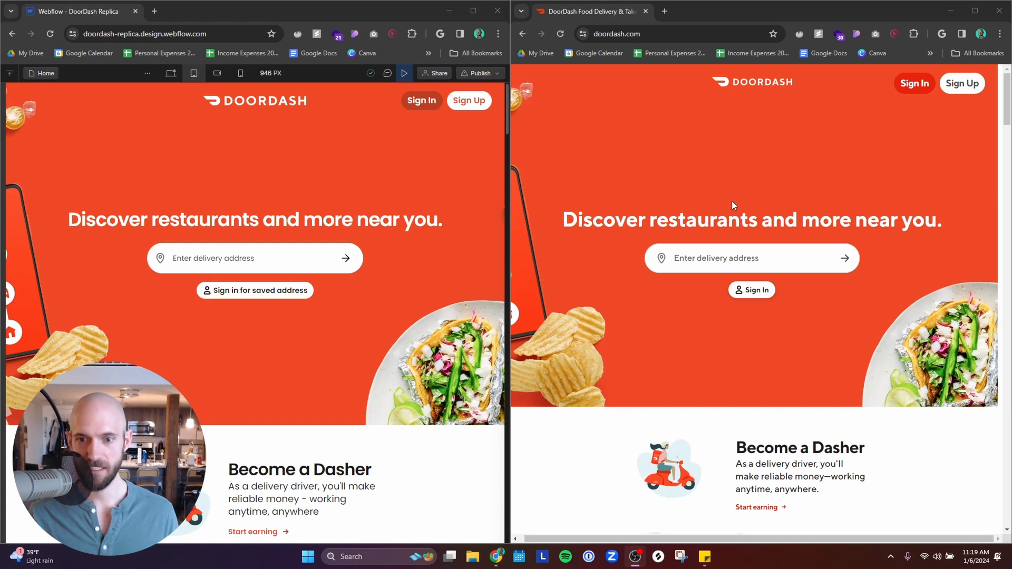
- Add a Search element below the hero's saved-address button and select its button
scroll("down", 3)
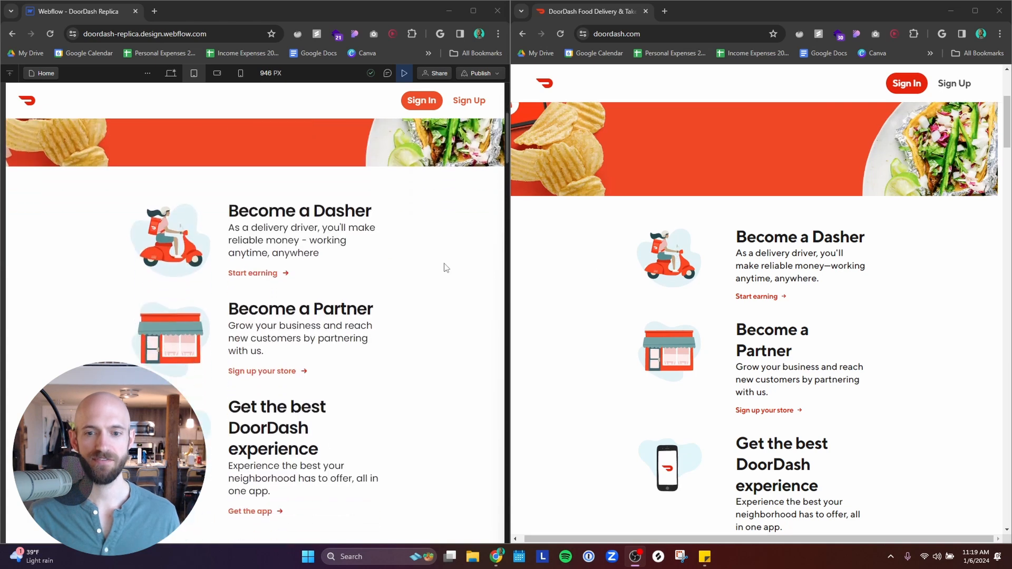
scroll("down", 3)
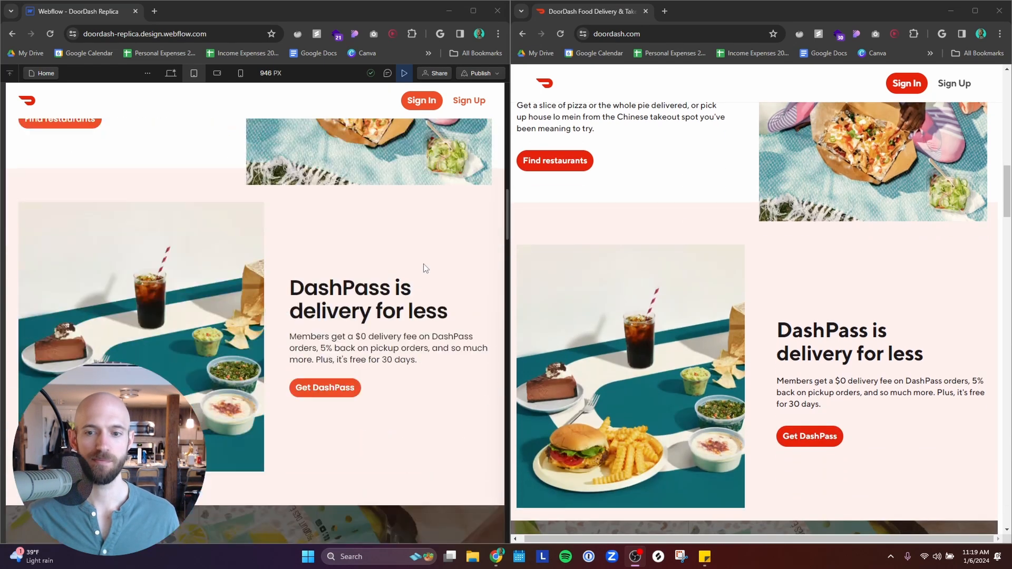
scroll("down", 3)
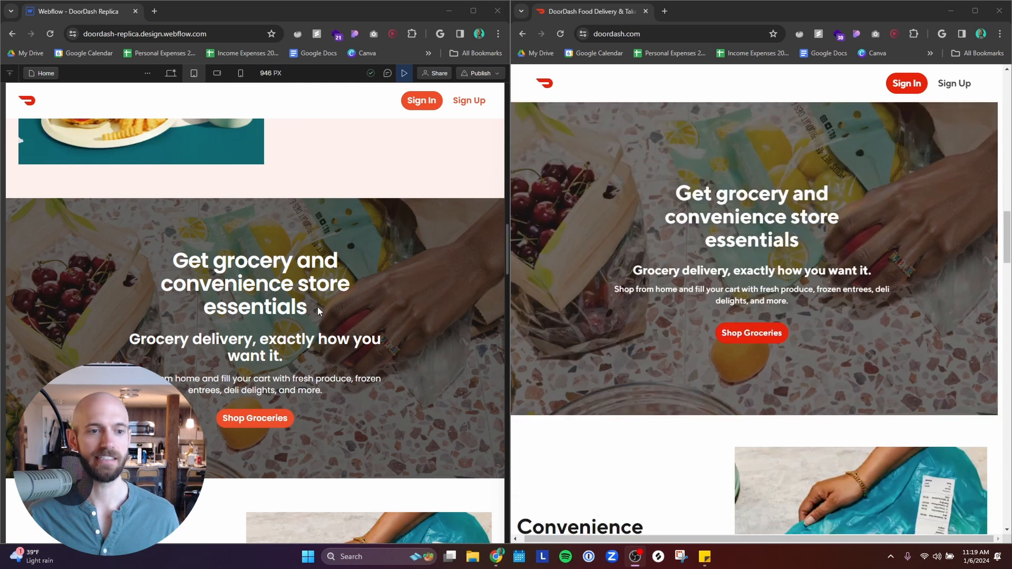
scroll("down", 3)
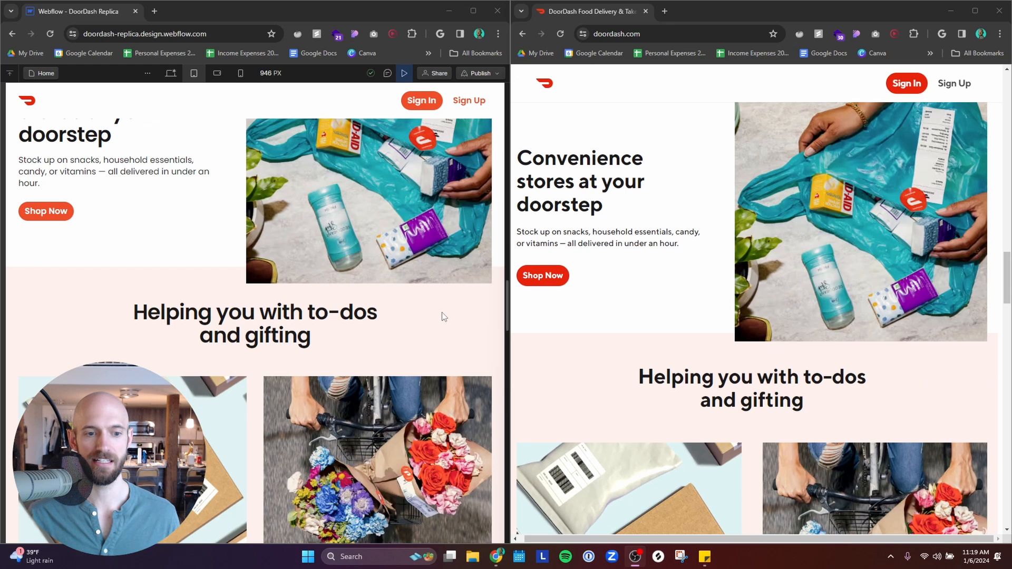
scroll("down", 3)
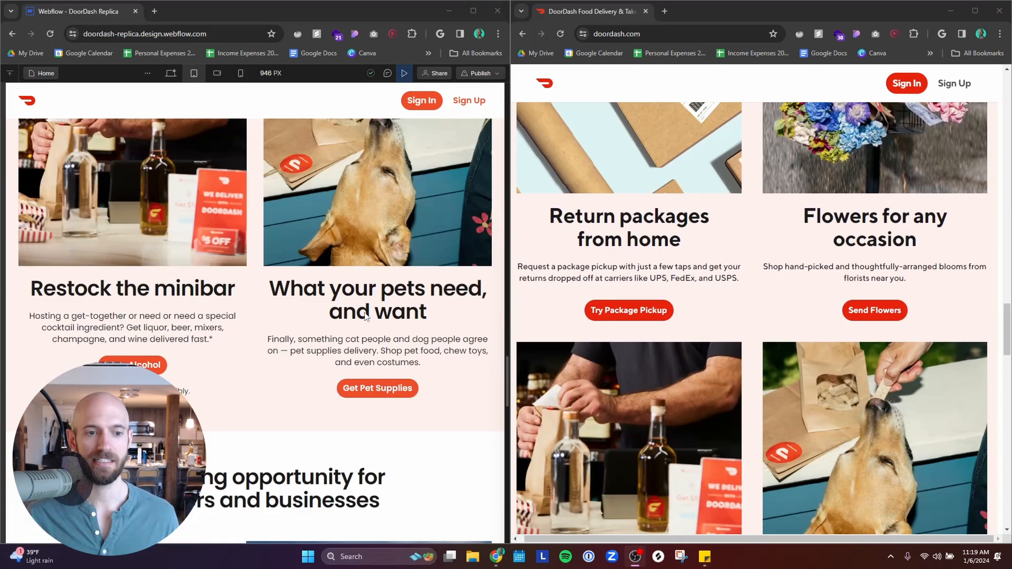
scroll("down", 3)
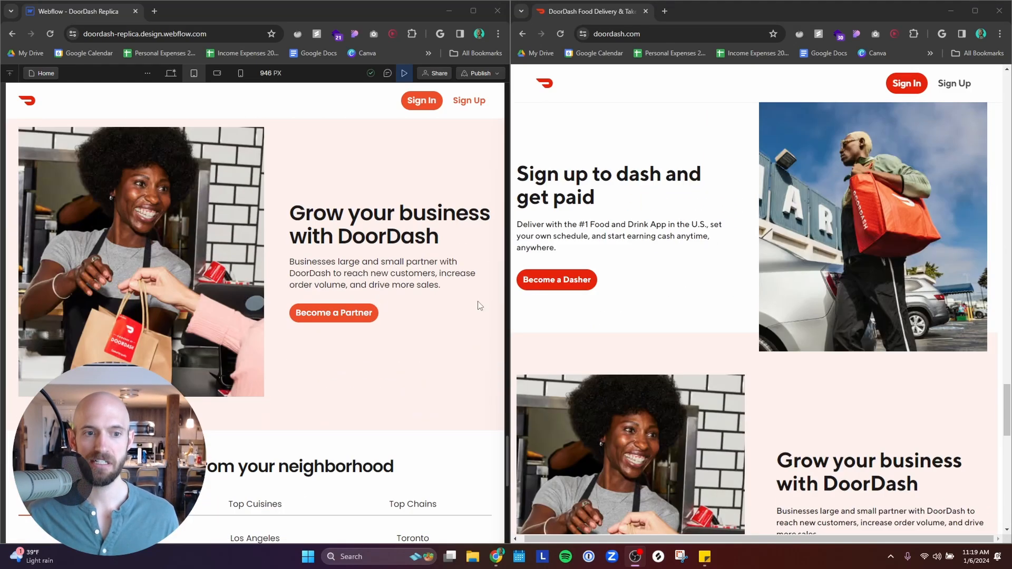
scroll("down", 3)
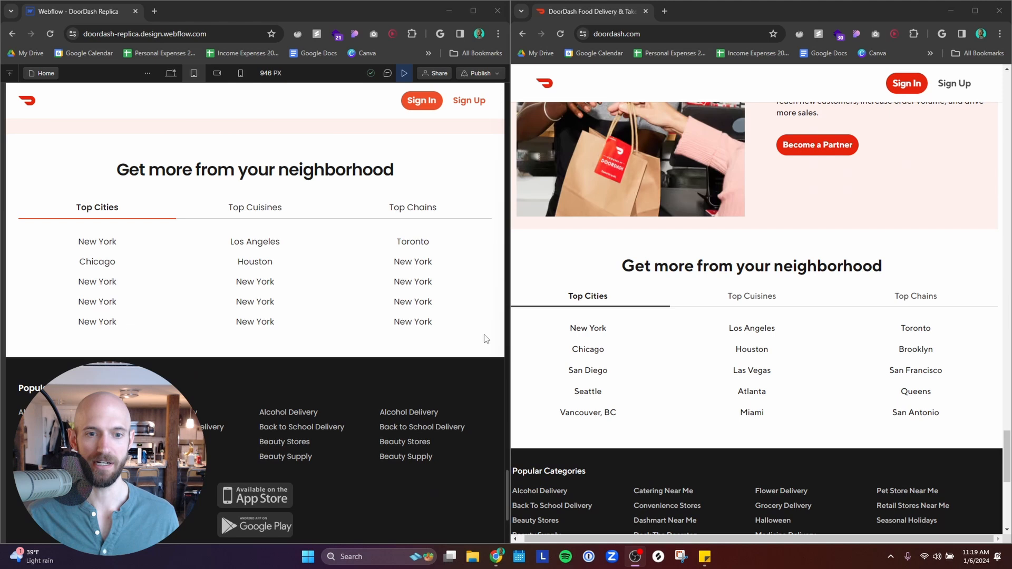
scroll("down", 3)
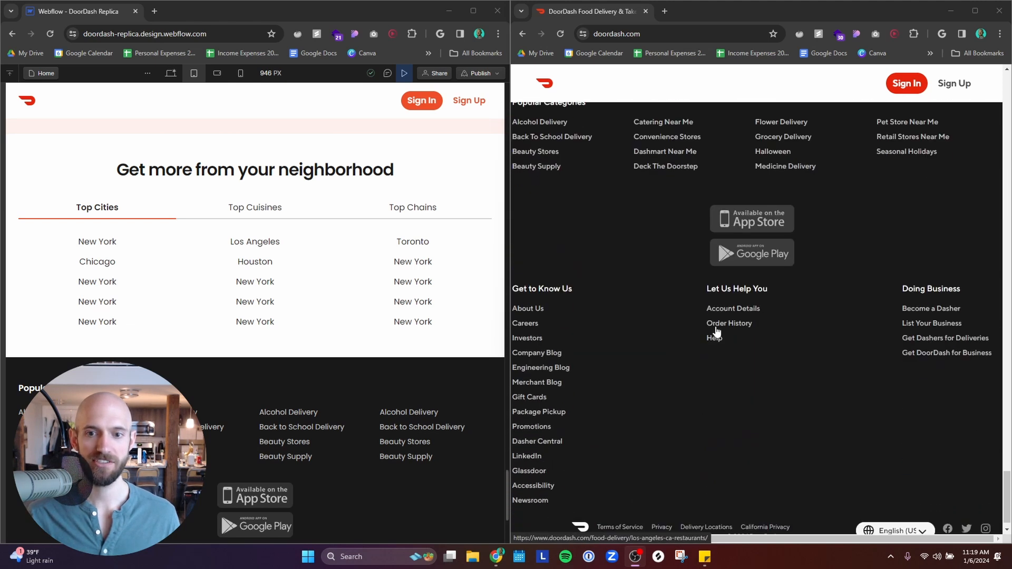
scroll("down", 3)
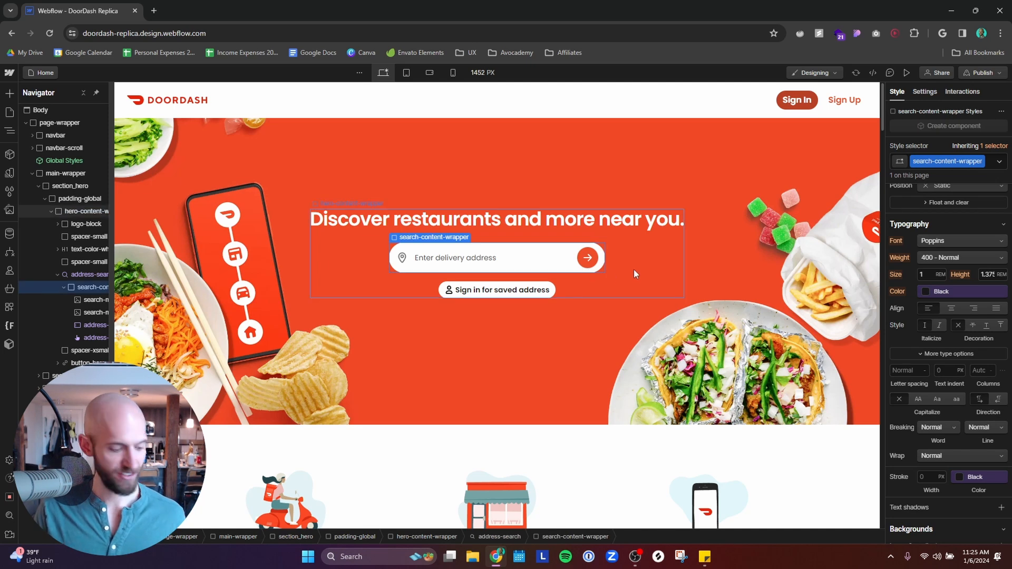
type("sea")
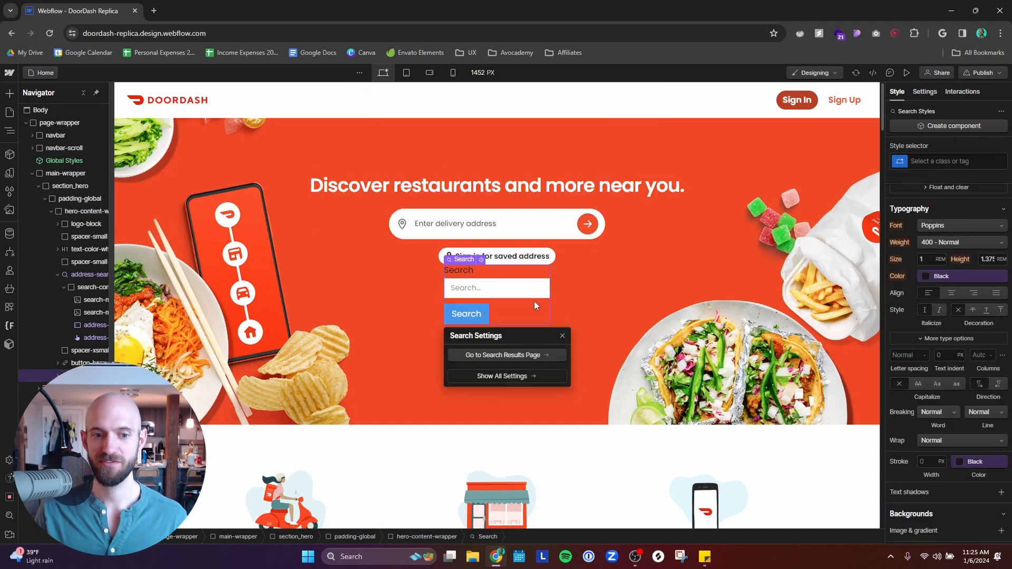
left_click(466, 313)
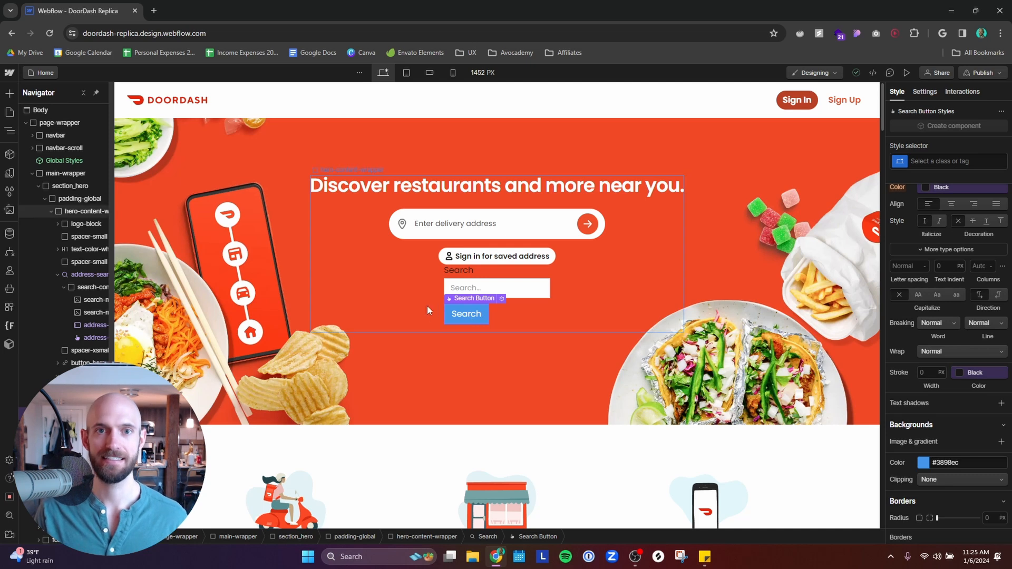
- Clear the Search Button's text and give it an arrow background image
left_click(490, 224)
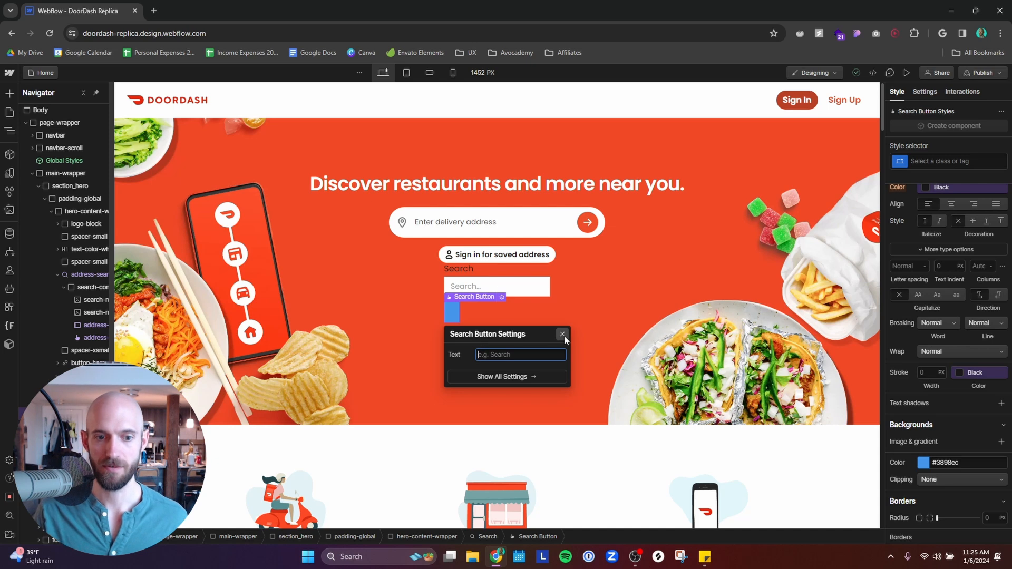
left_click(561, 334)
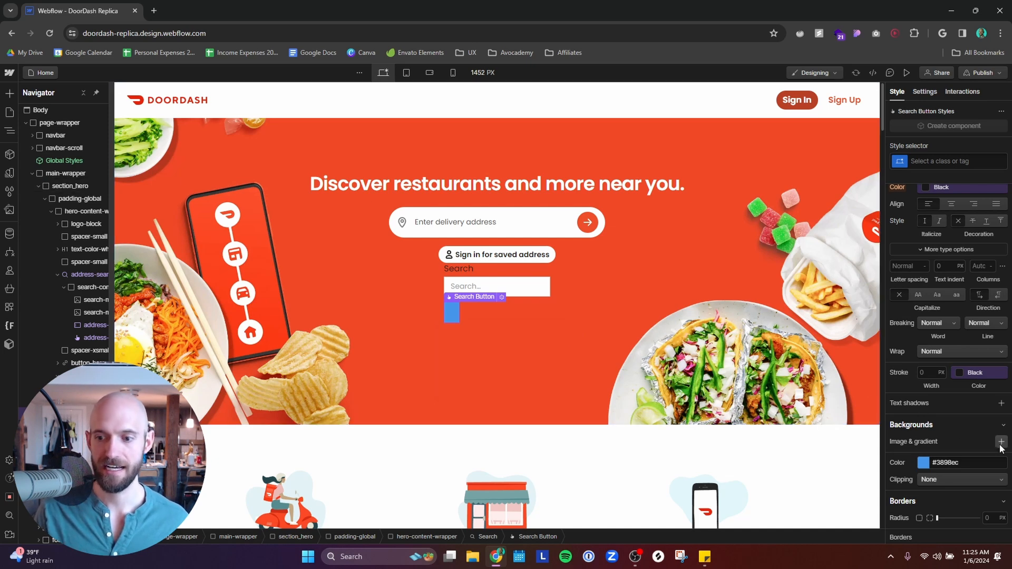
left_click(1001, 442)
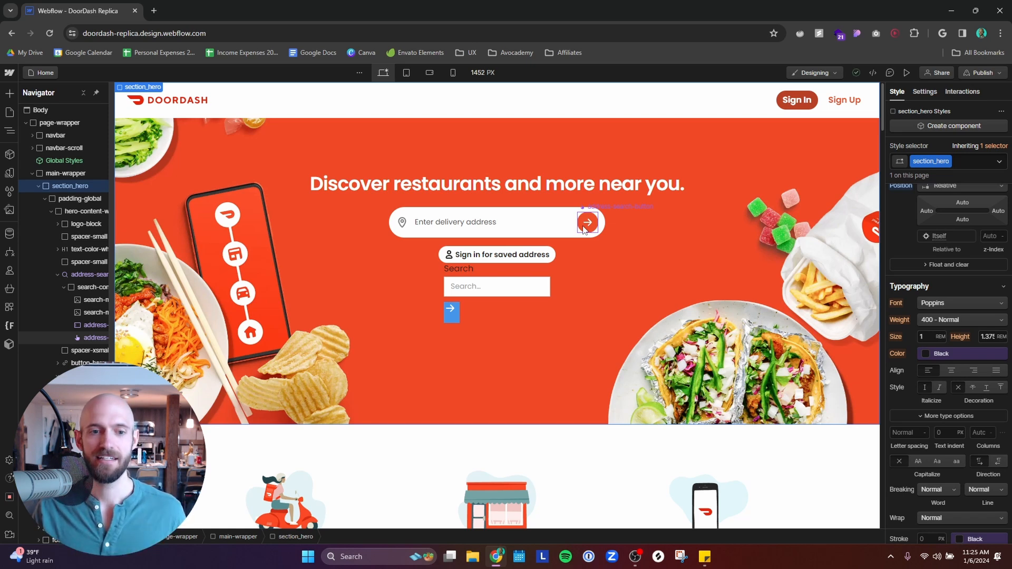
- Inspect the search input, address wrapper, map pin icon, address input and arrow button
left_click(497, 287)
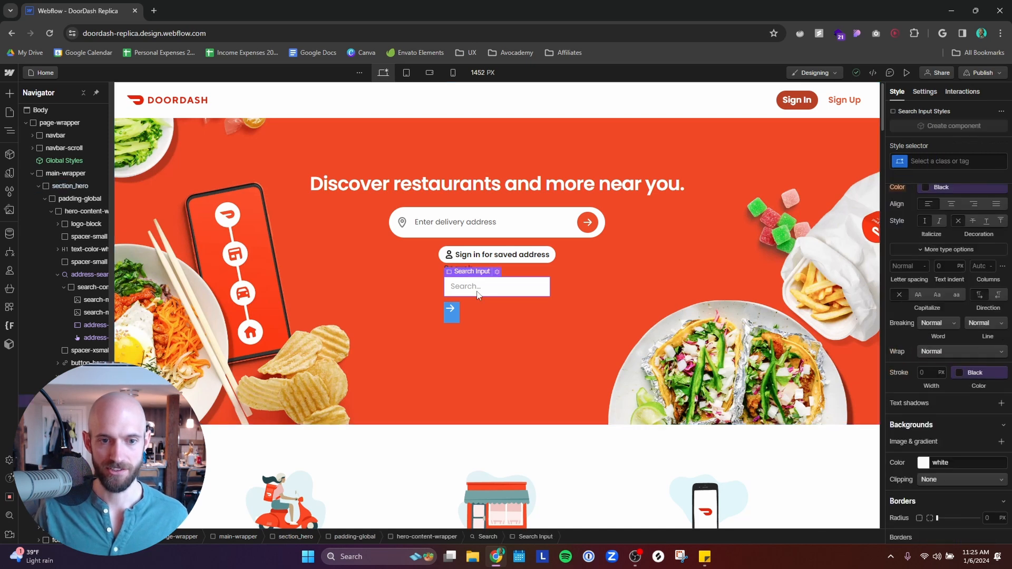
left_click(451, 311)
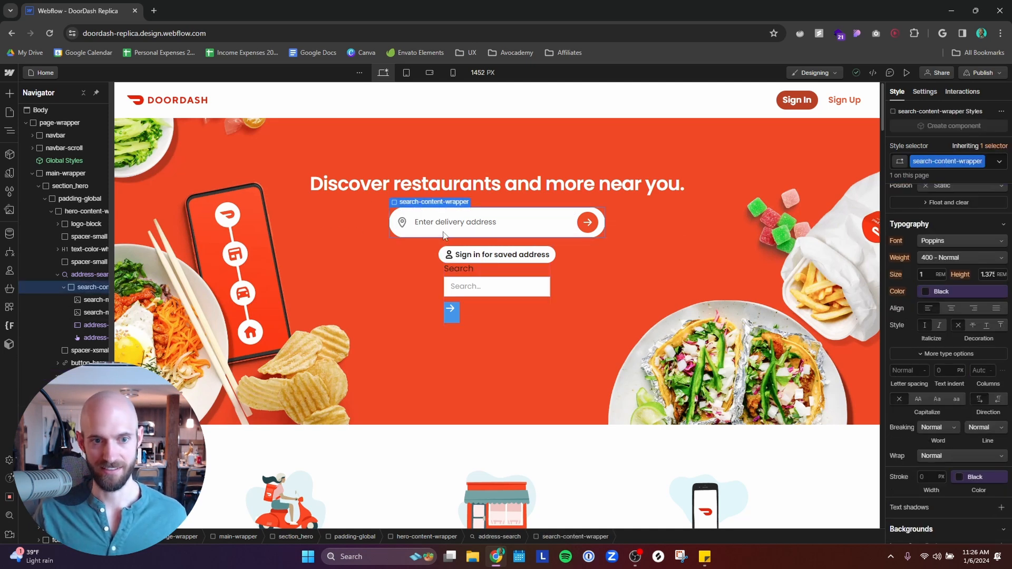
left_click(402, 222)
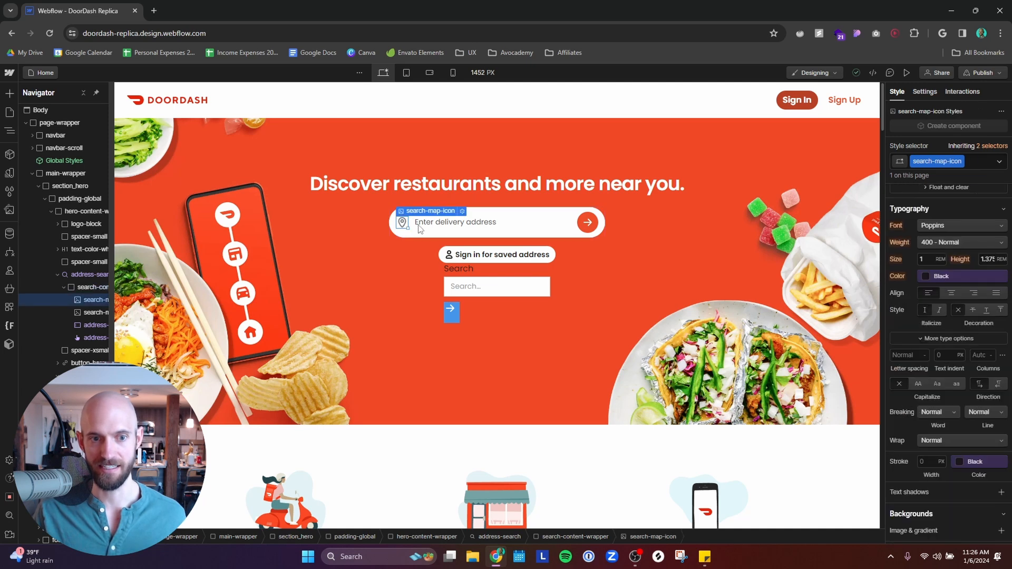
left_click(492, 221)
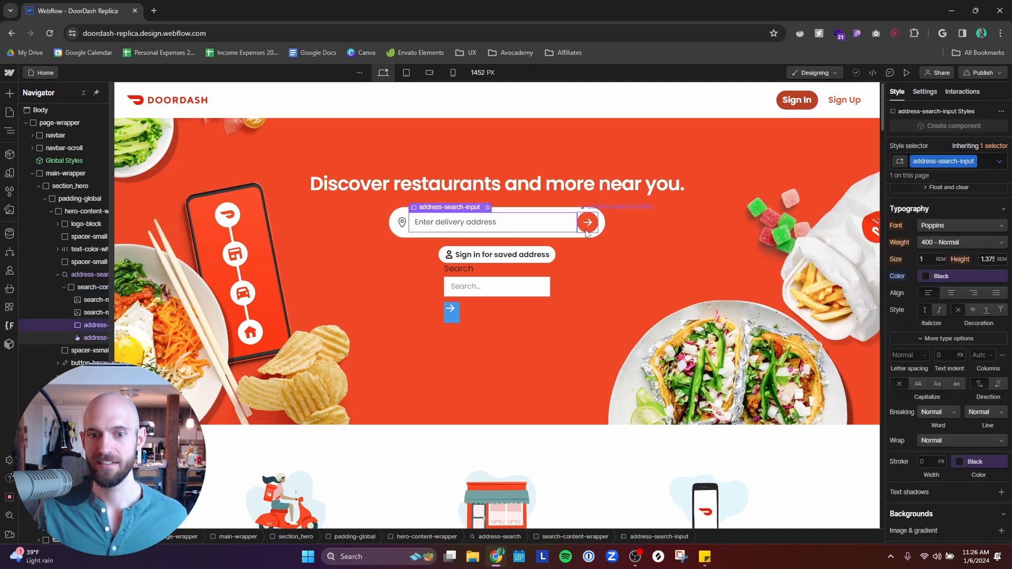
left_click(586, 222)
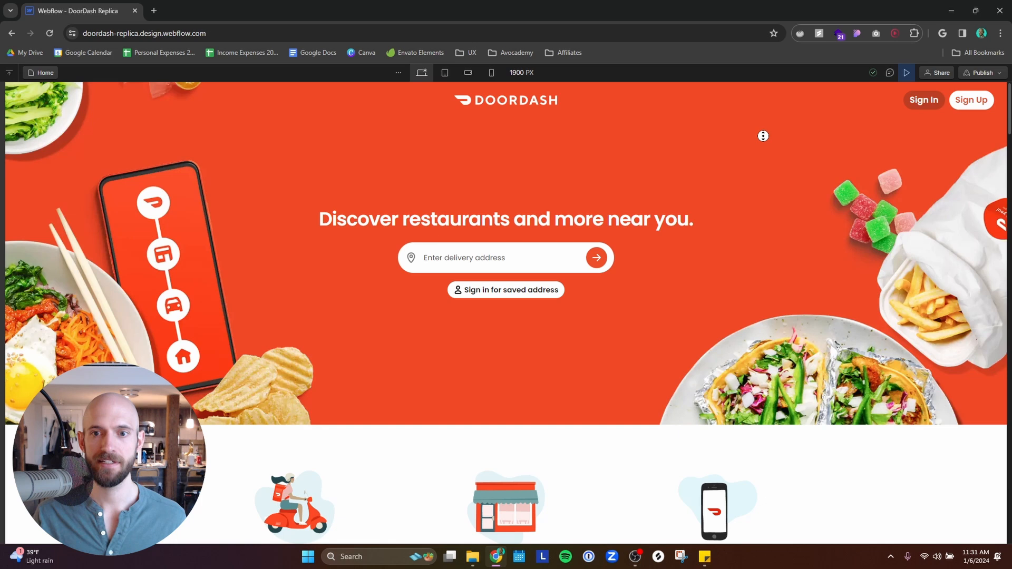
scroll("down", 3)
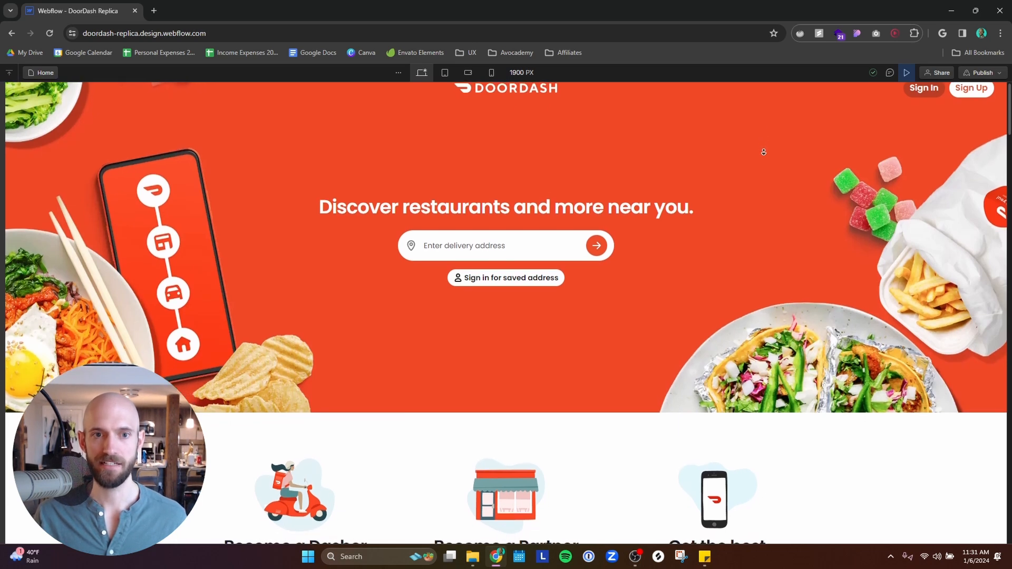
scroll("down", 3)
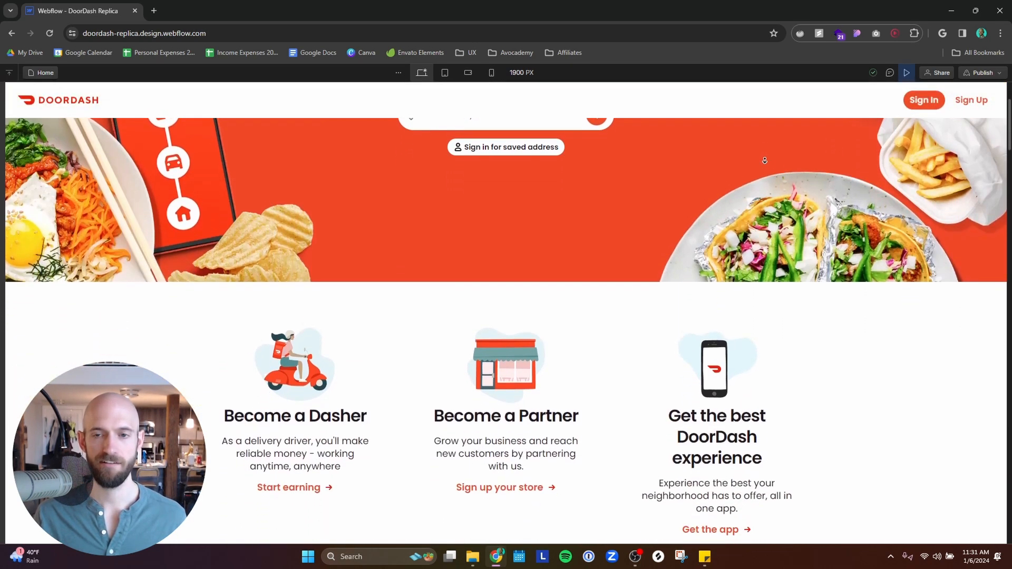
scroll("down", 3)
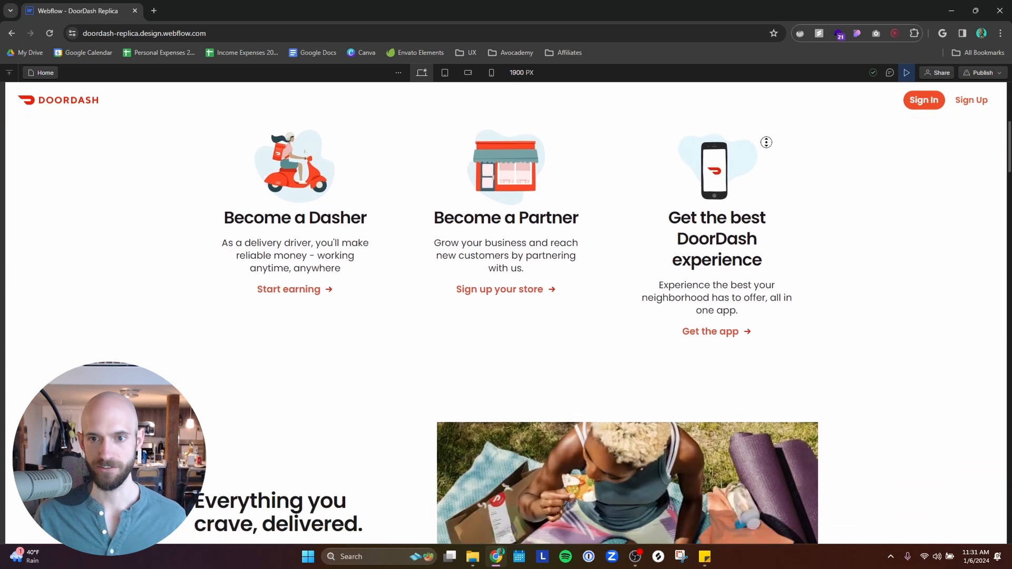
scroll("up", 3)
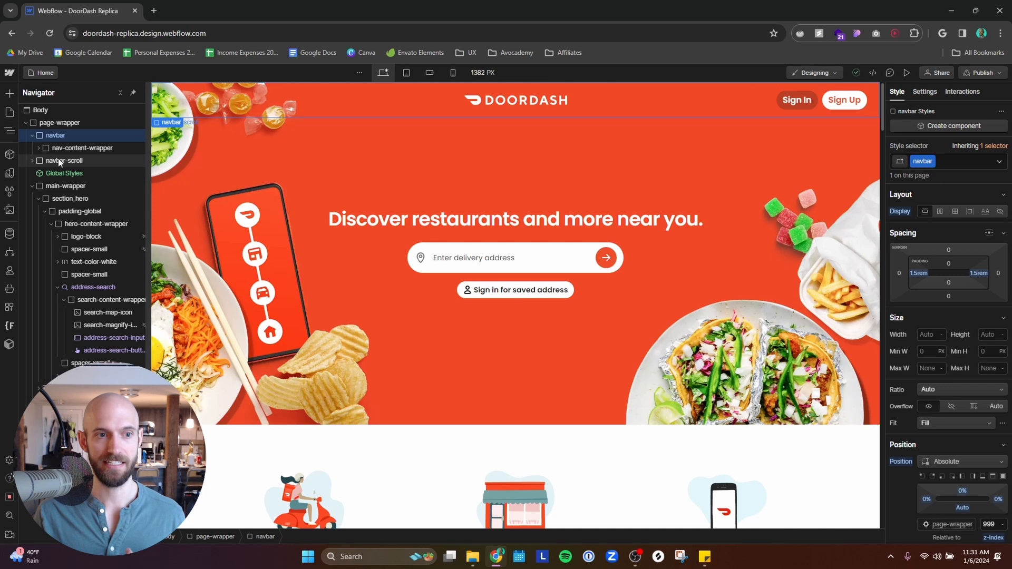
- Select navbar-scroll and open its nav-scroll-fade page-scroll animation in Interactions
left_click(65, 160)
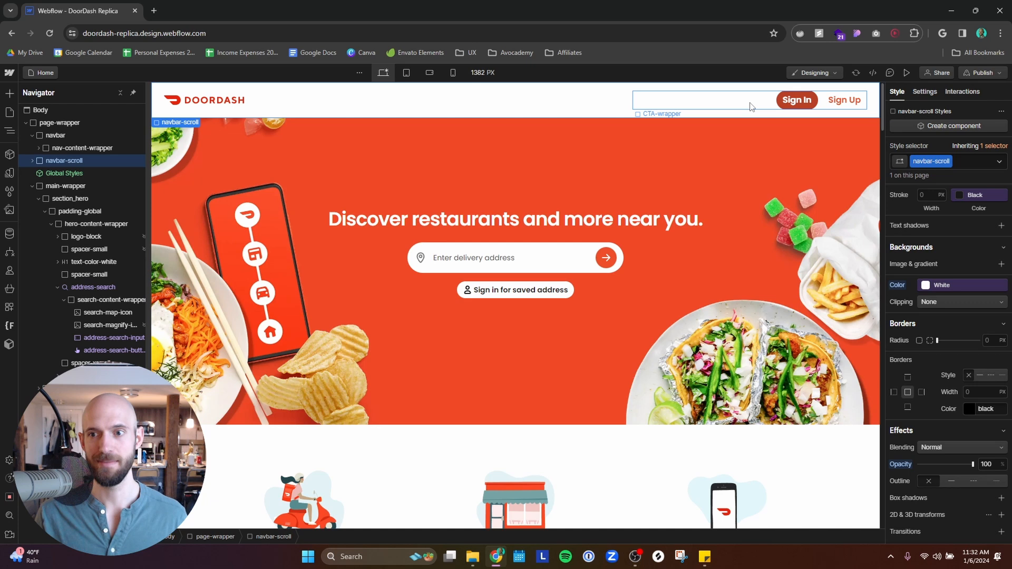
left_click(961, 92)
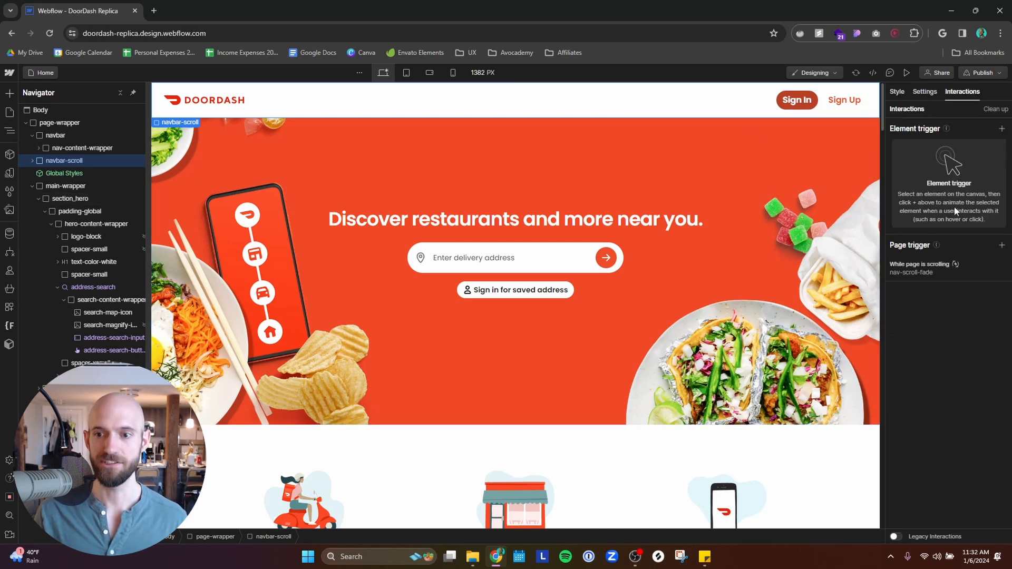
left_click(920, 264)
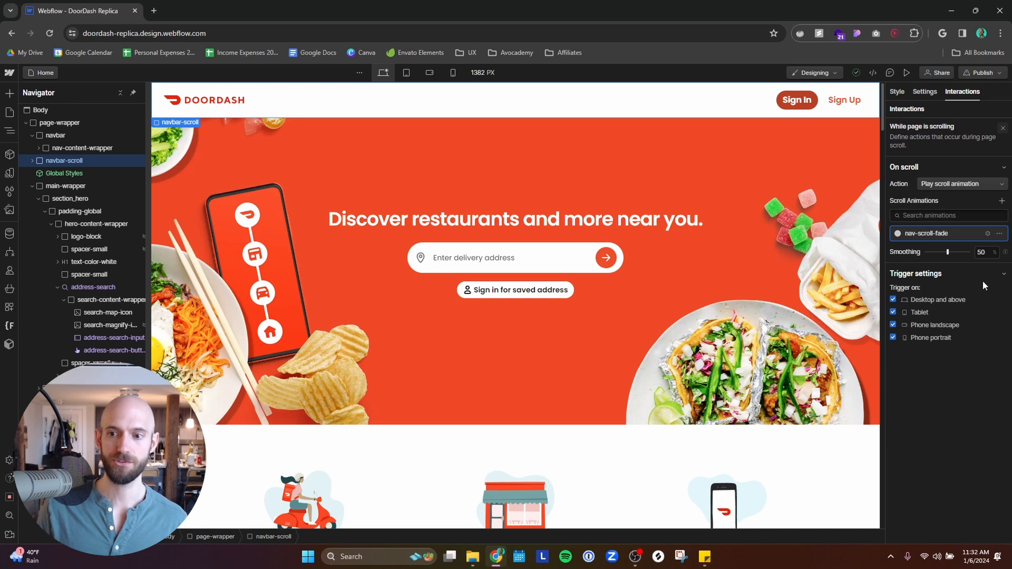
left_click(942, 233)
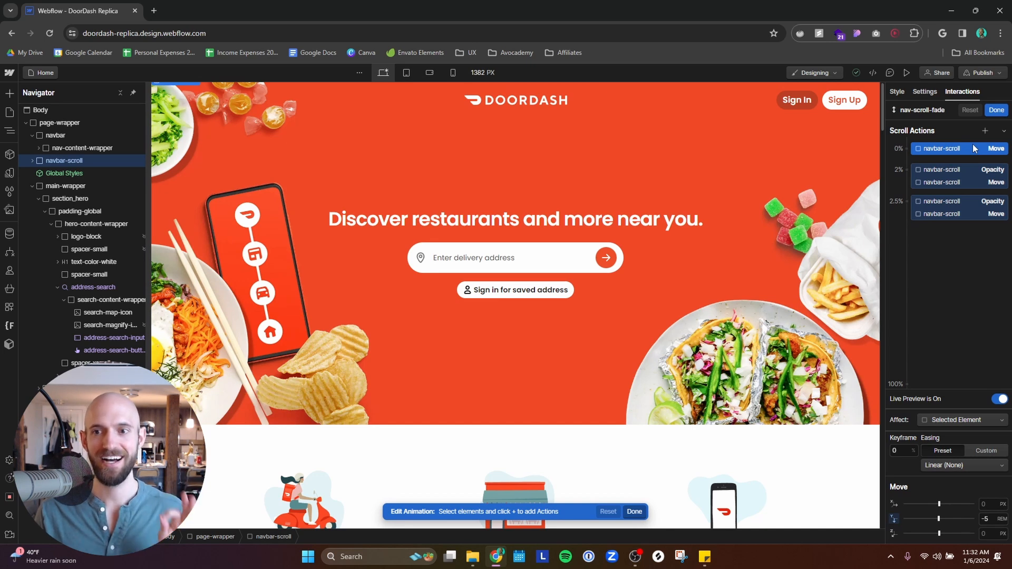
- Browse the available actions without adding one, and turn Live Preview off
left_click(986, 131)
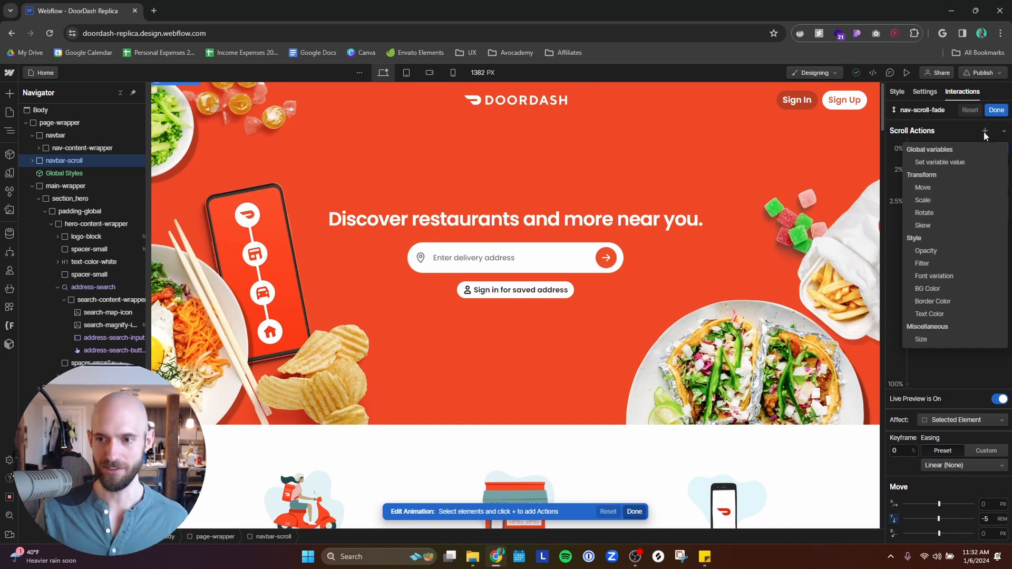
left_click(923, 187)
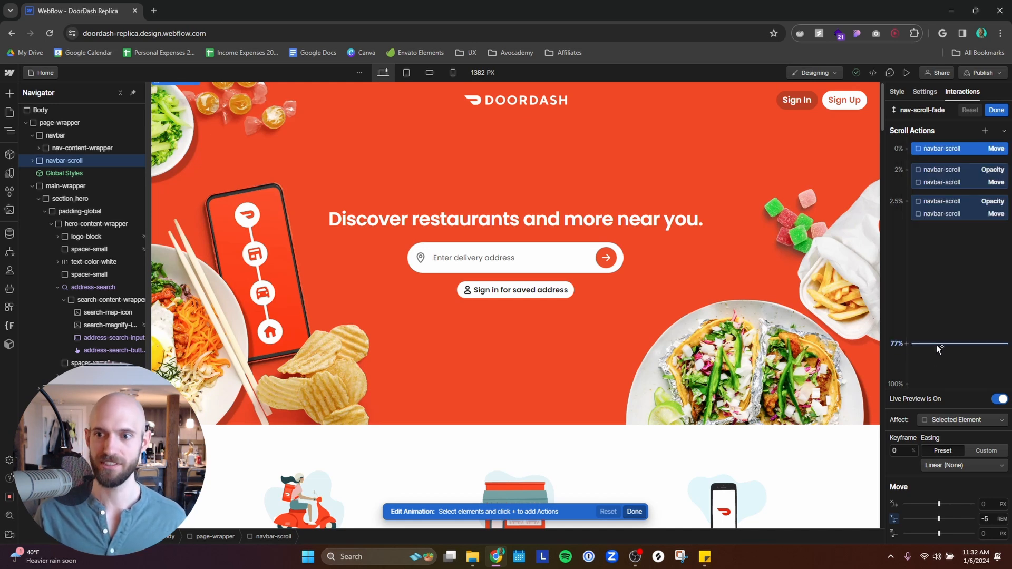
left_click(1000, 399)
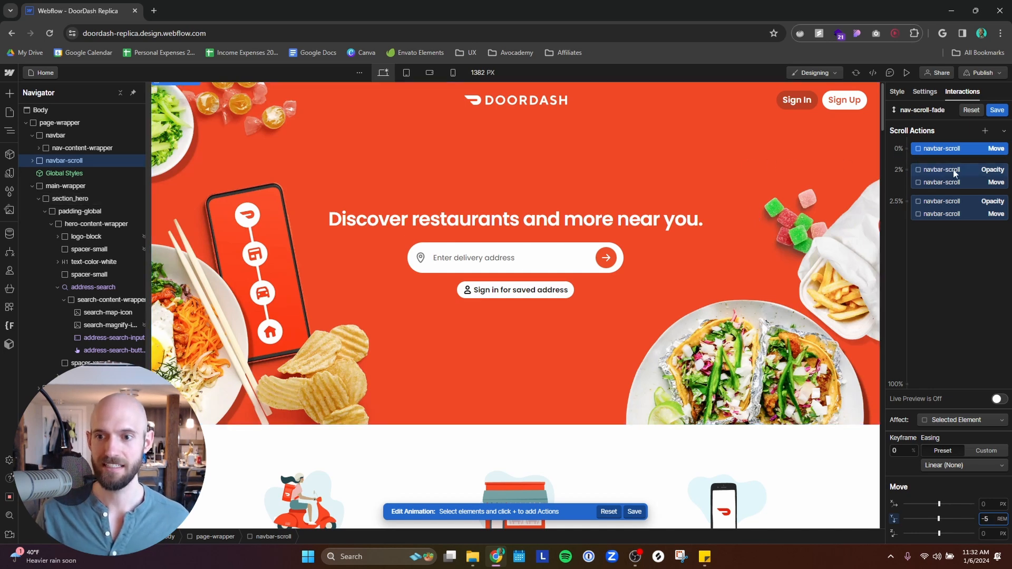
- Inspect the opacity and move keyframes at 2% and 2.5%, then save
left_click(944, 169)
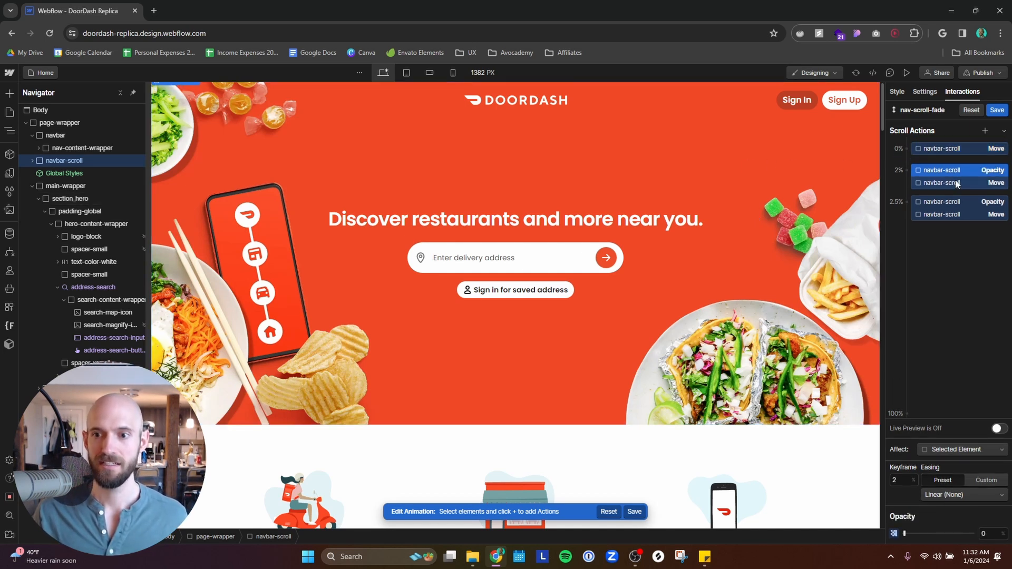
mouse_move(955, 183)
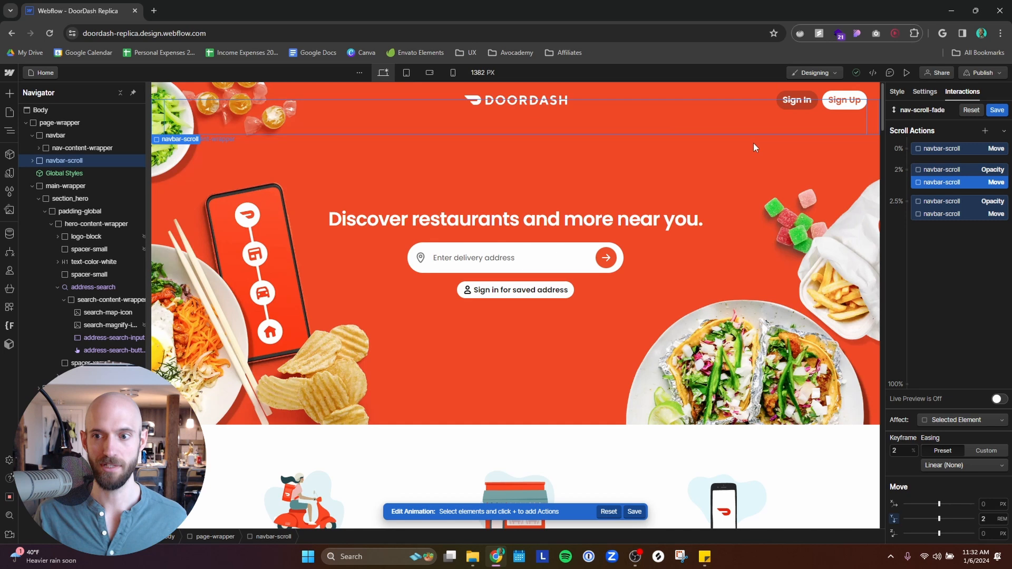
mouse_move(949, 200)
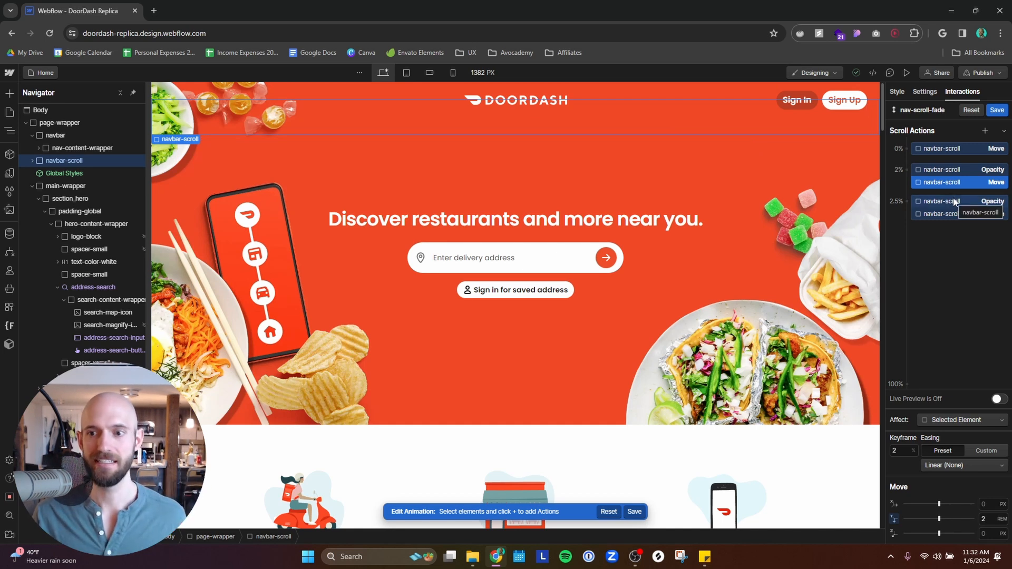
left_click(942, 201)
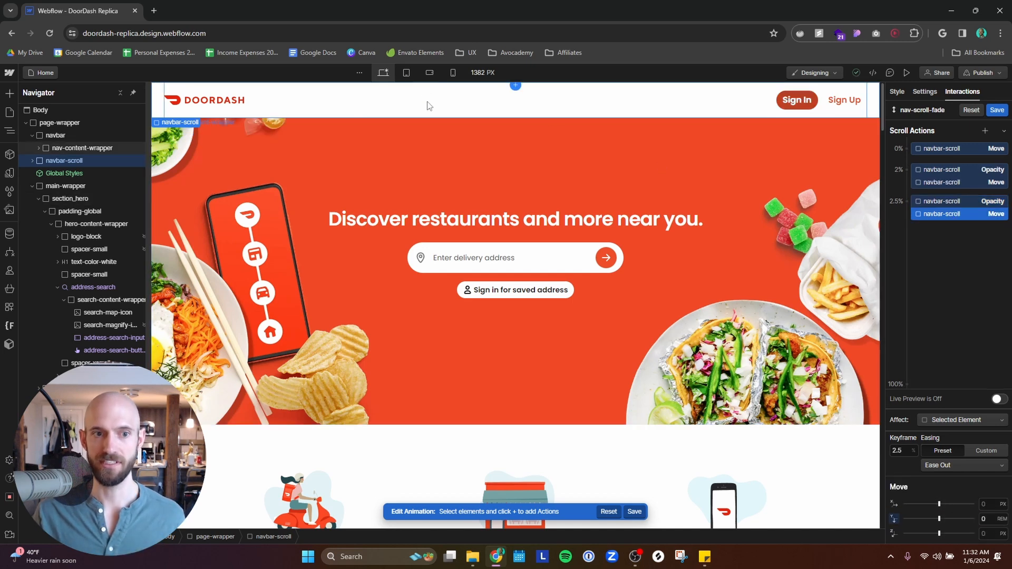
scroll("down", 3)
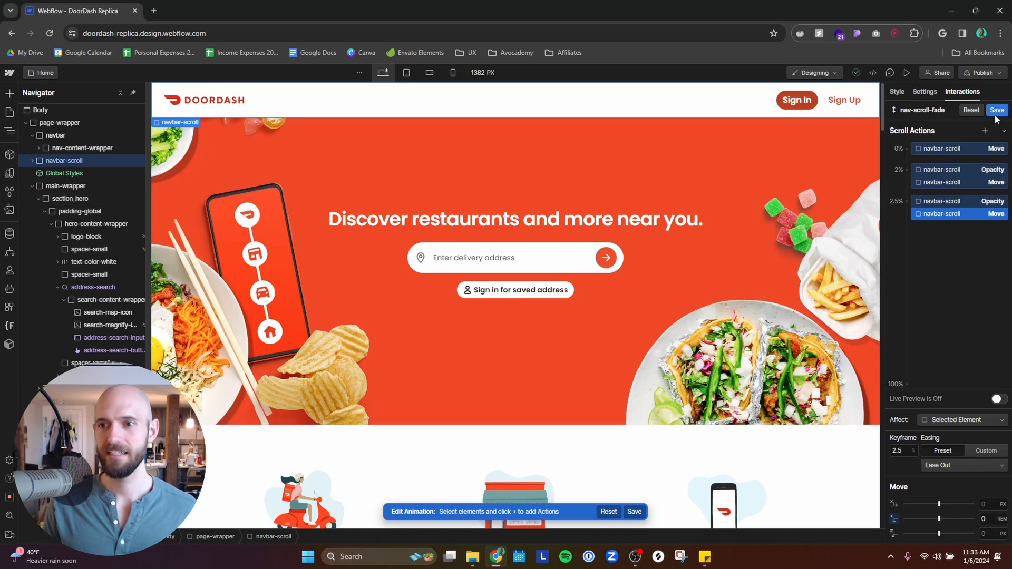
left_click(997, 109)
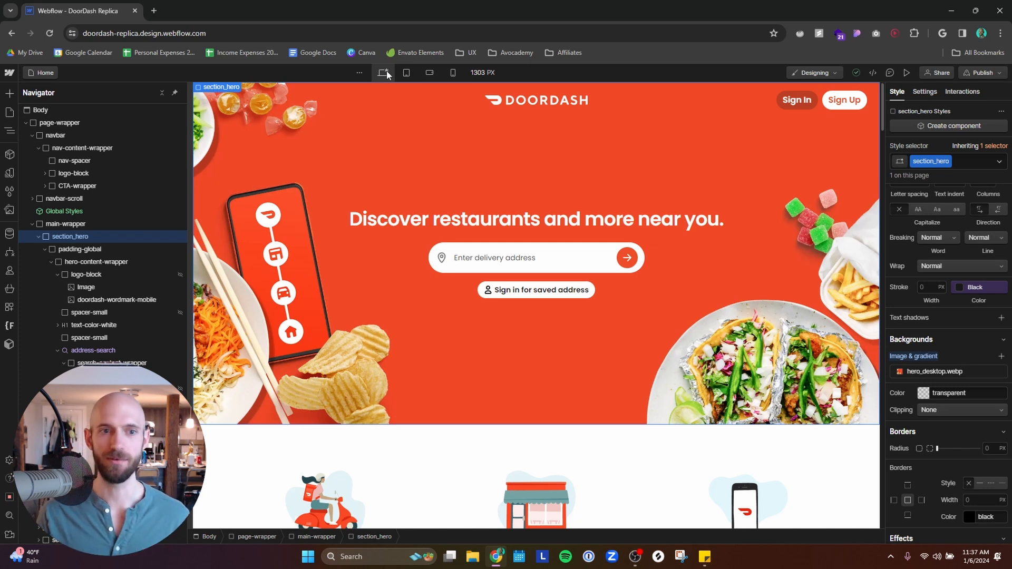
- Compare the hero across desktop, tablet and mobile landscape, then select 'for saved address'
left_click(406, 73)
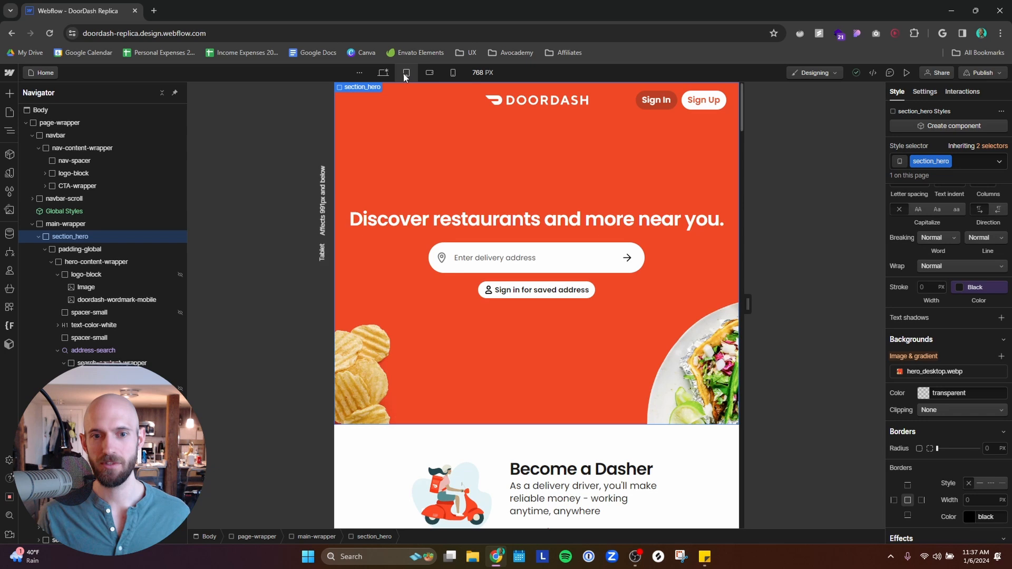
mouse_move(429, 72)
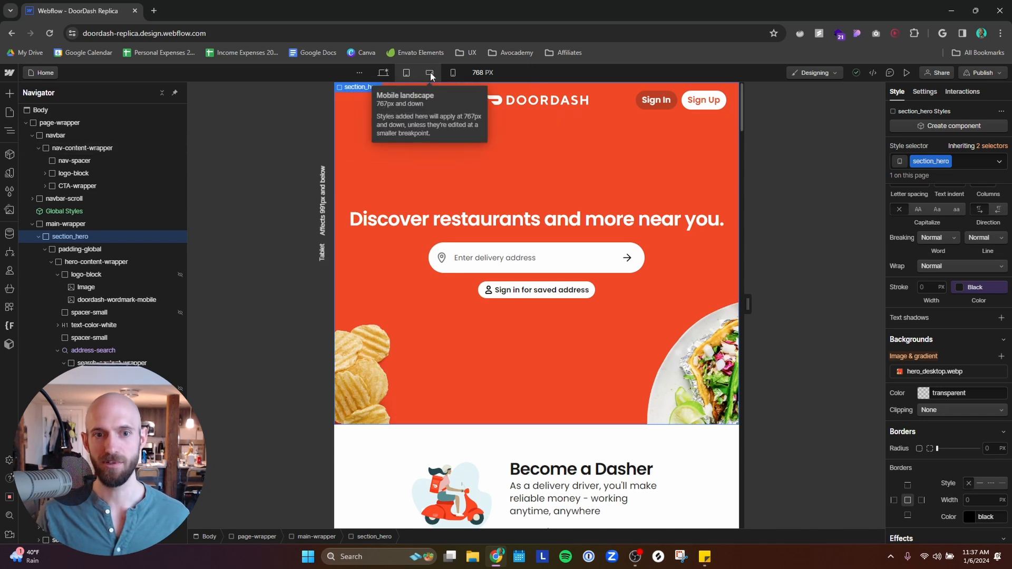
left_click(407, 73)
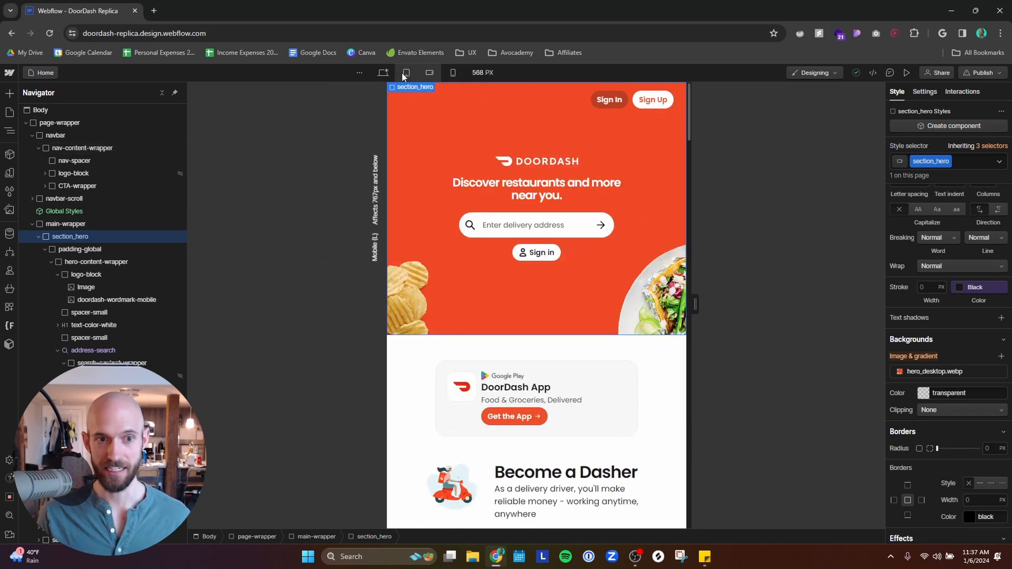
left_click(406, 73)
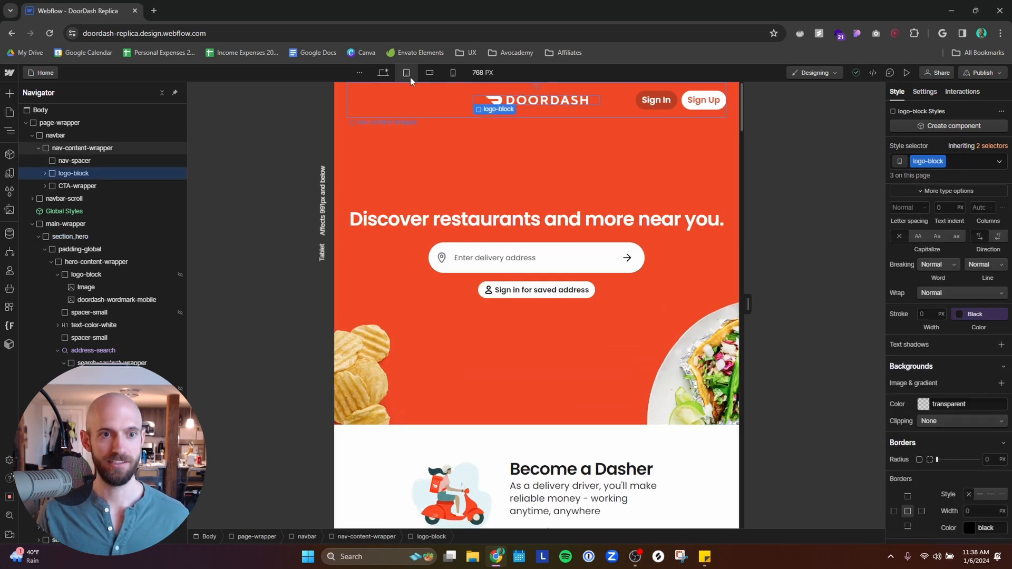
left_click(452, 72)
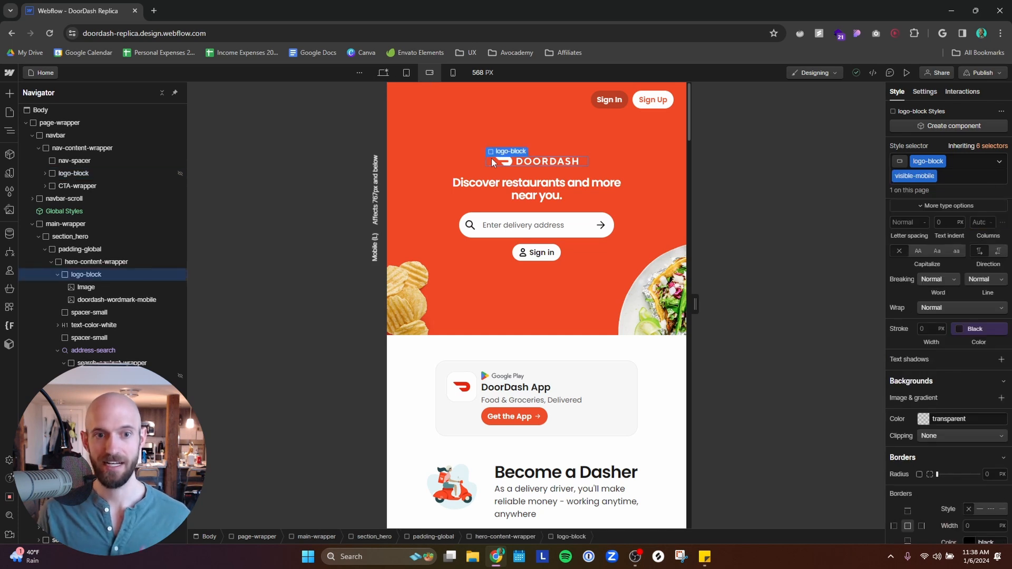
mouse_move(383, 73)
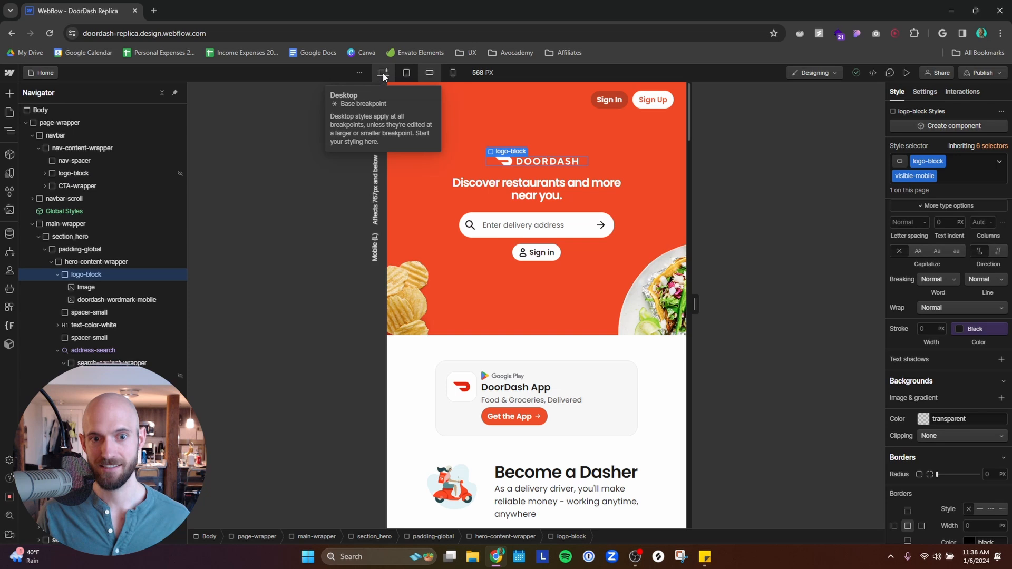
left_click(383, 72)
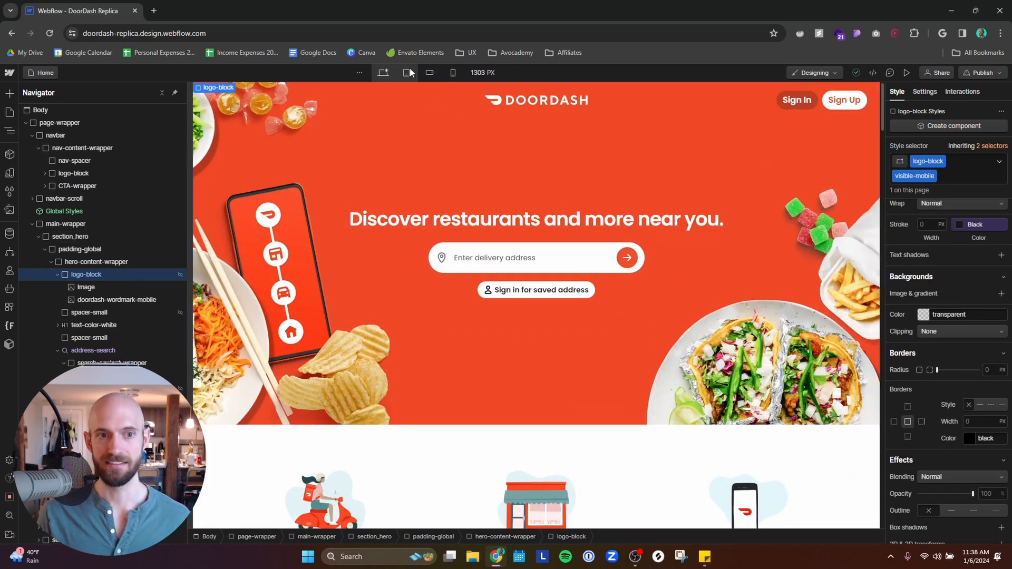
left_click(429, 72)
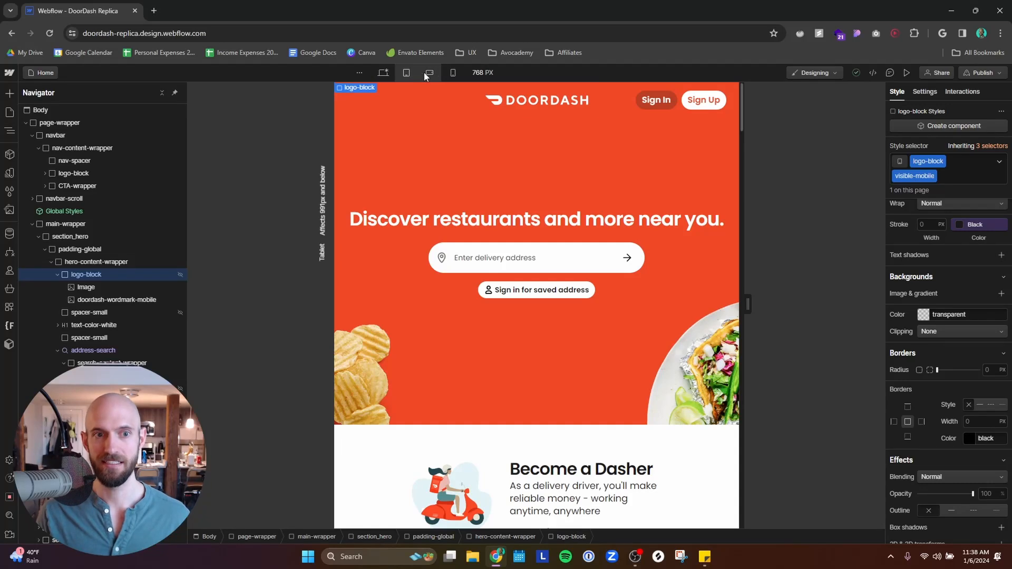
left_click(405, 73)
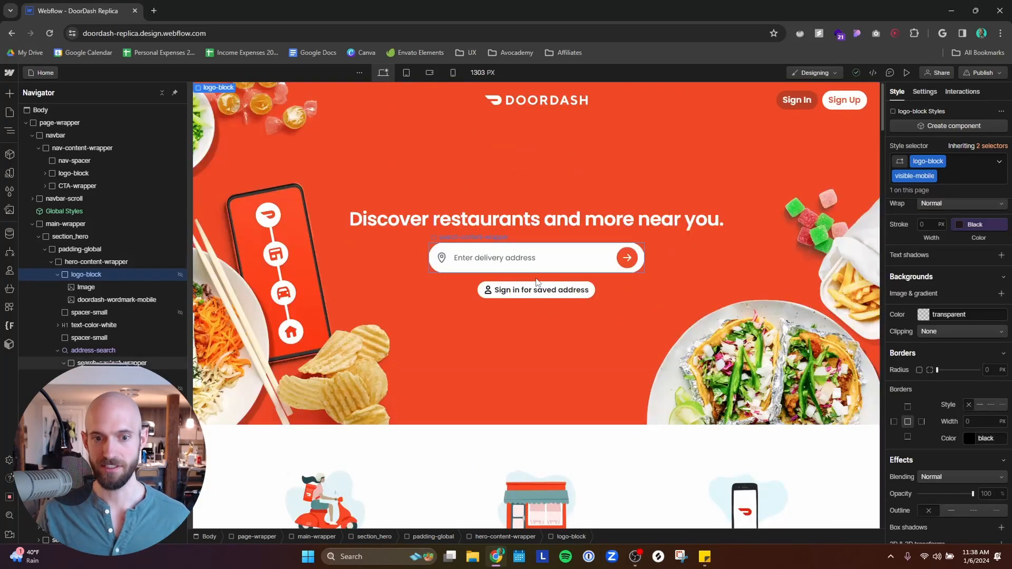
double_click(552, 289)
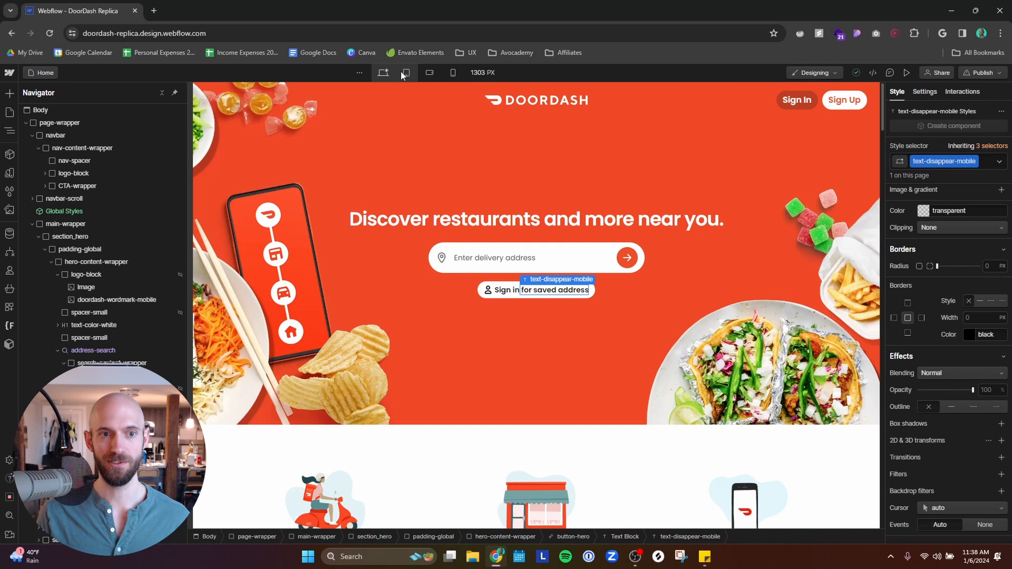
- Check the hero at tablet, then mobile landscape, where it reads just 'Sign in'
left_click(405, 73)
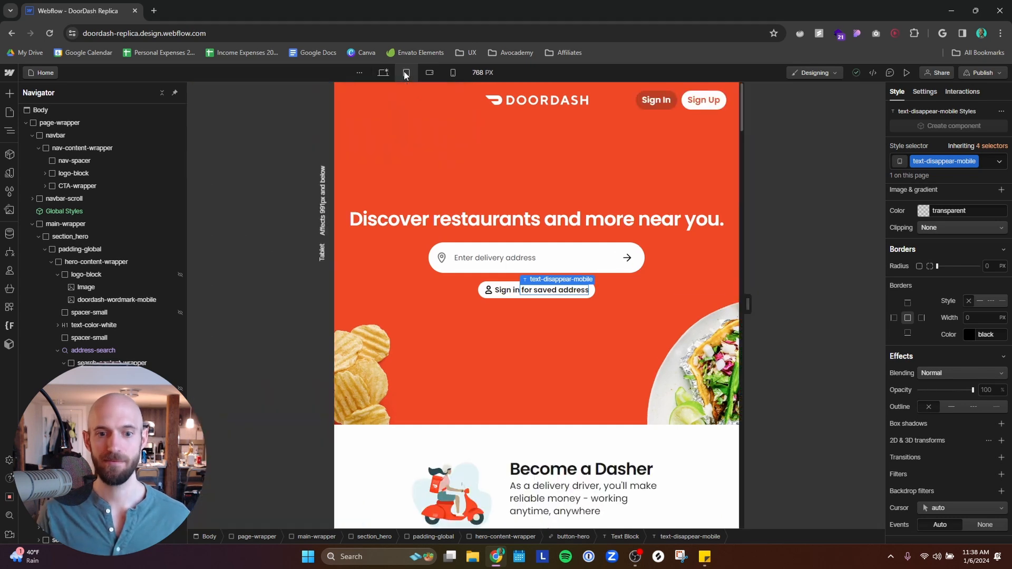
left_click(428, 72)
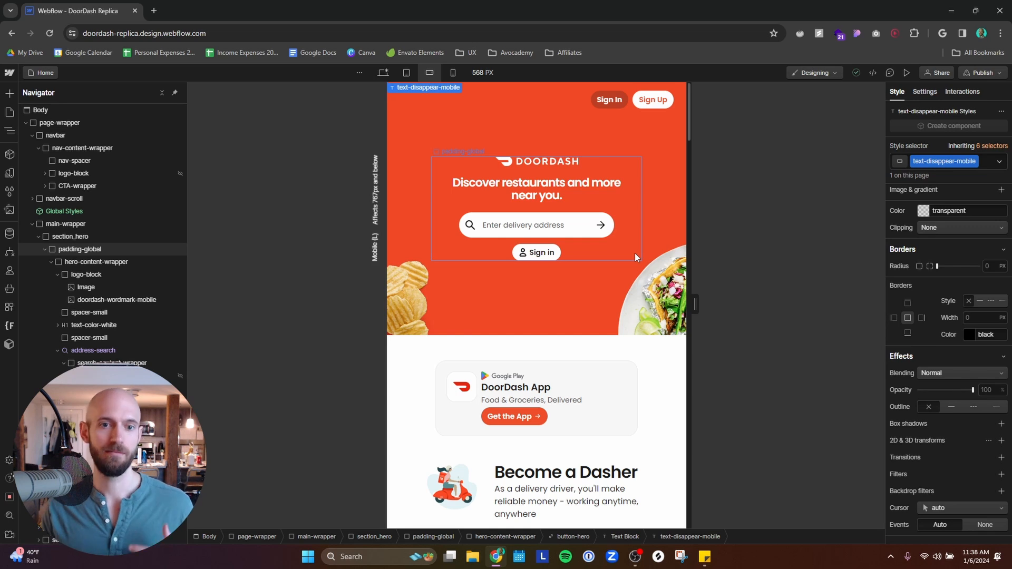
mouse_move(624, 291)
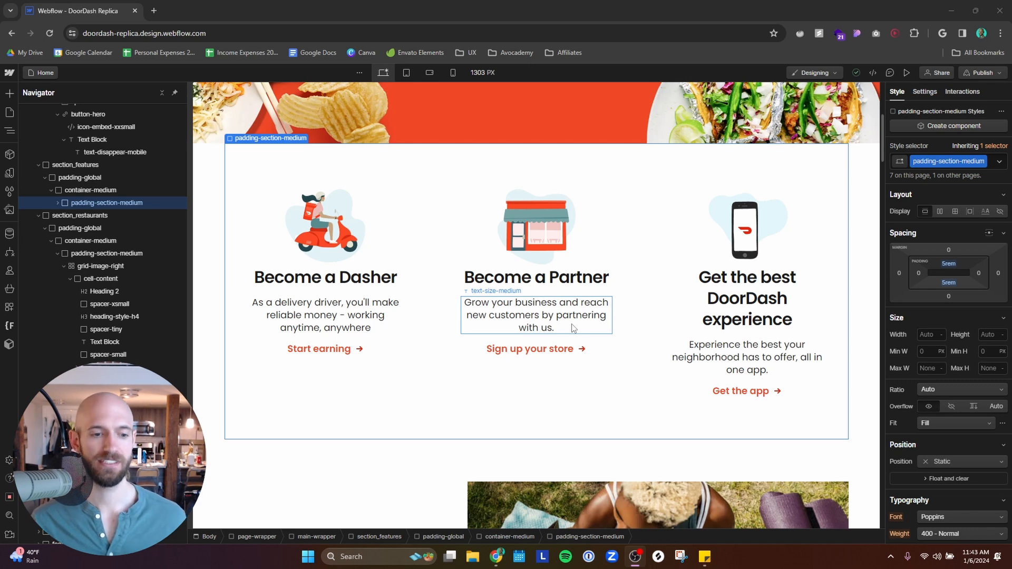
- Give section_restaurants a -7.5rem bottom margin so its photo overlaps DashPass
scroll("down", 3)
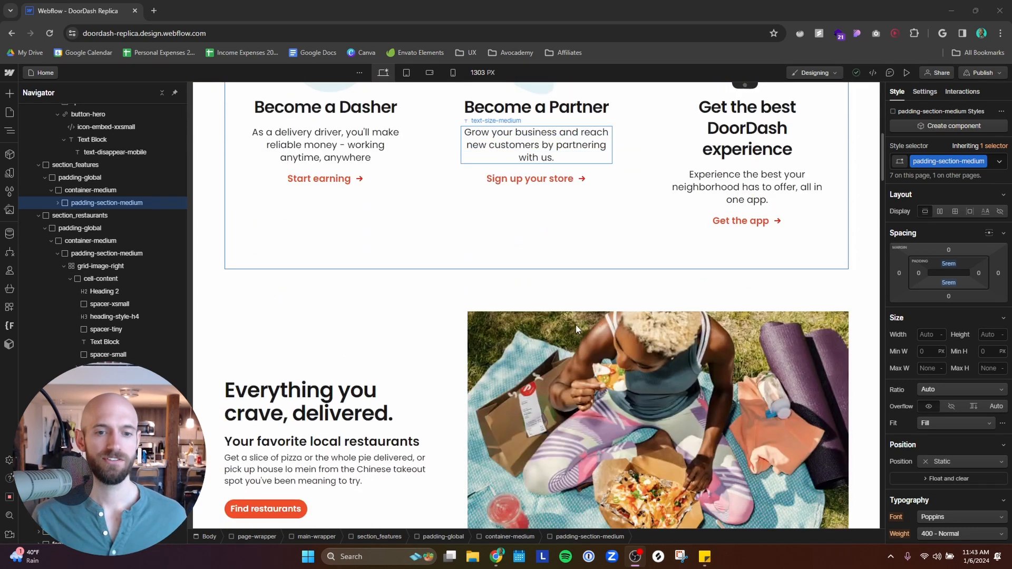
scroll("down", 3)
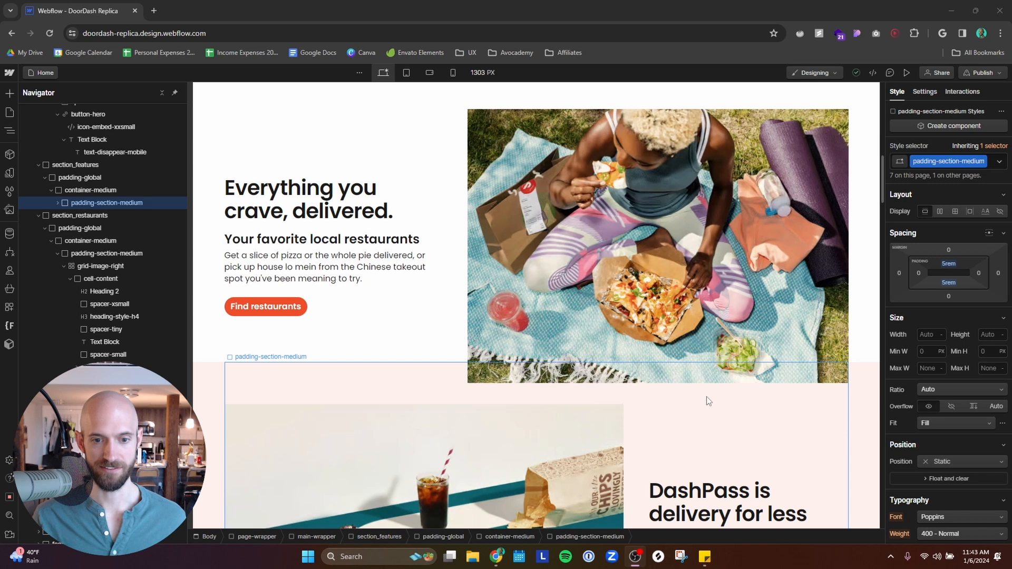
left_click(657, 245)
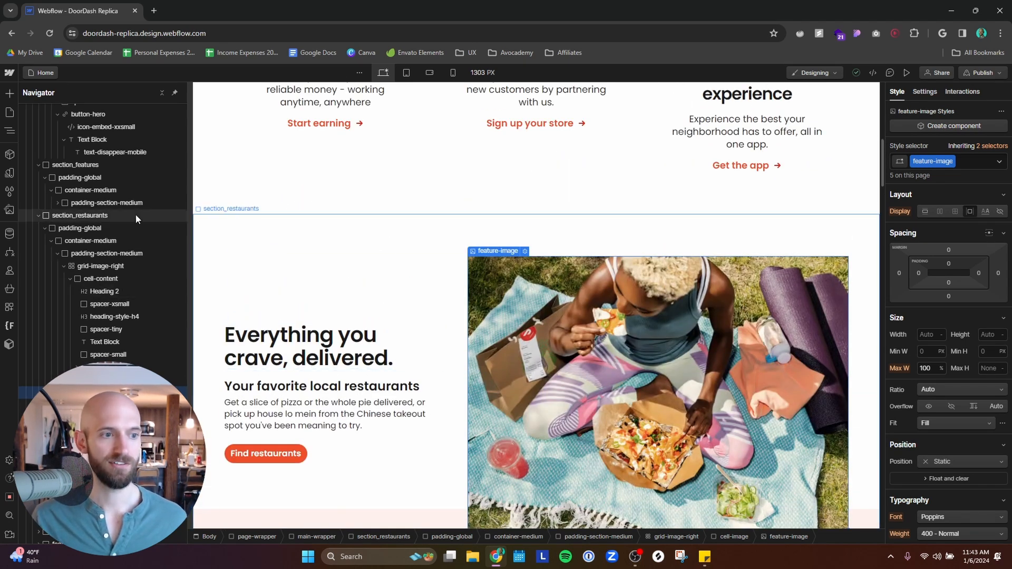
left_click(79, 215)
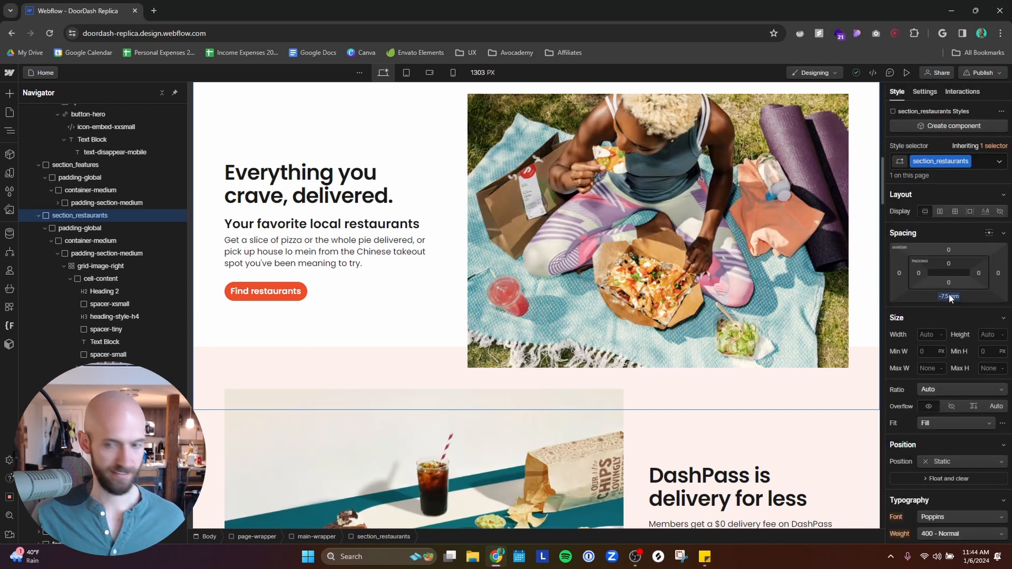
left_click(658, 230)
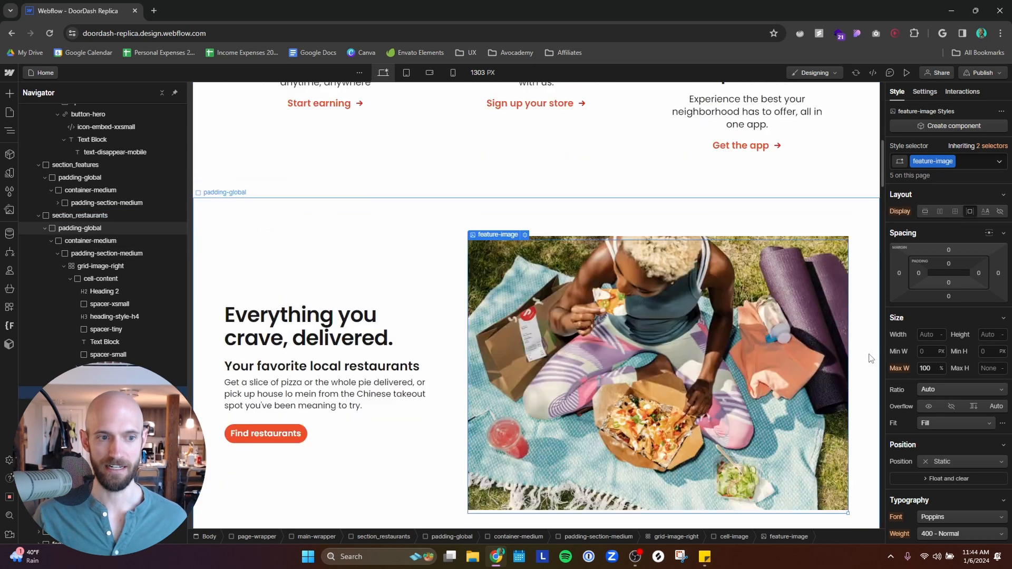
scroll("down", 3)
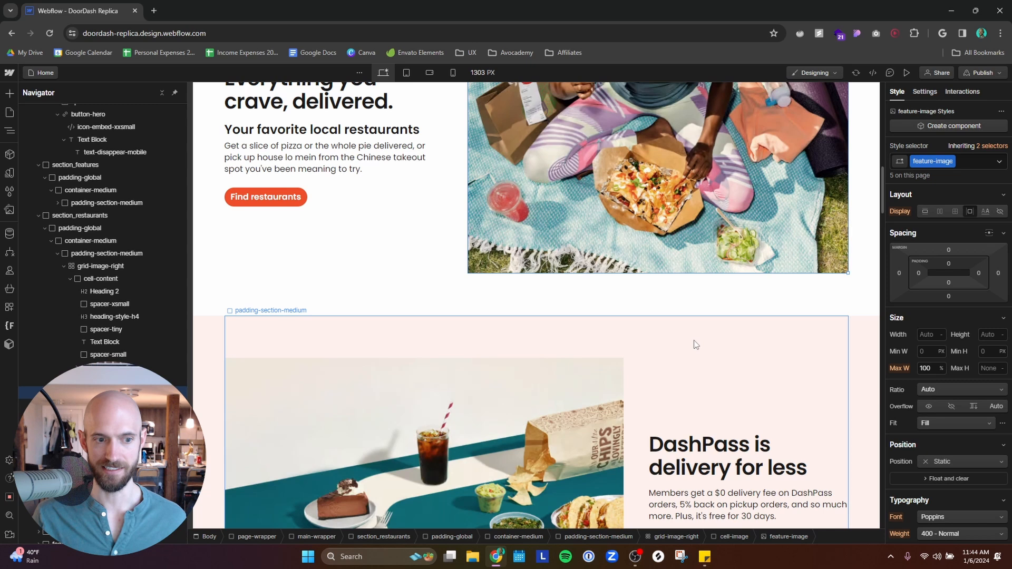
left_click(80, 228)
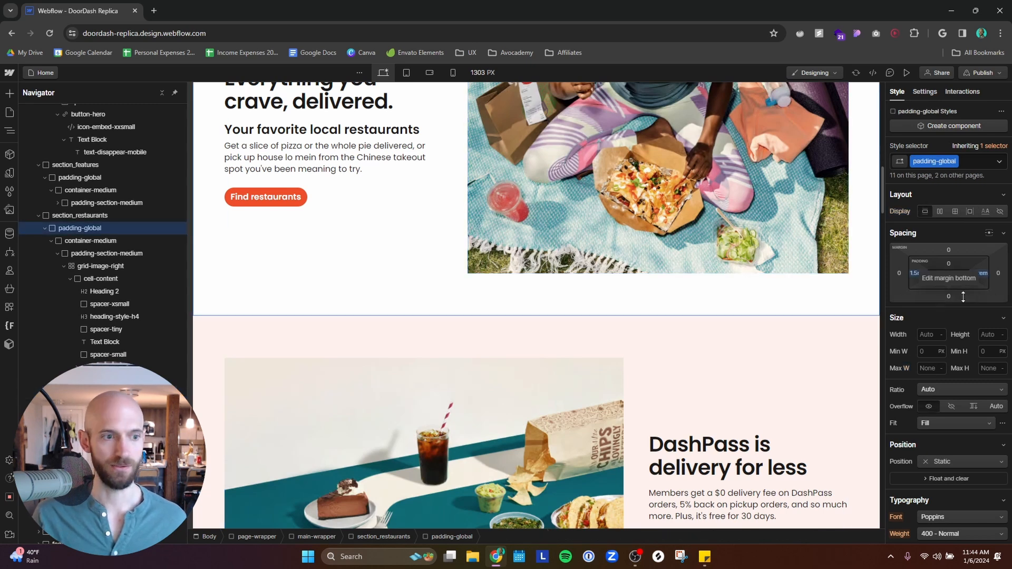
left_click(80, 215)
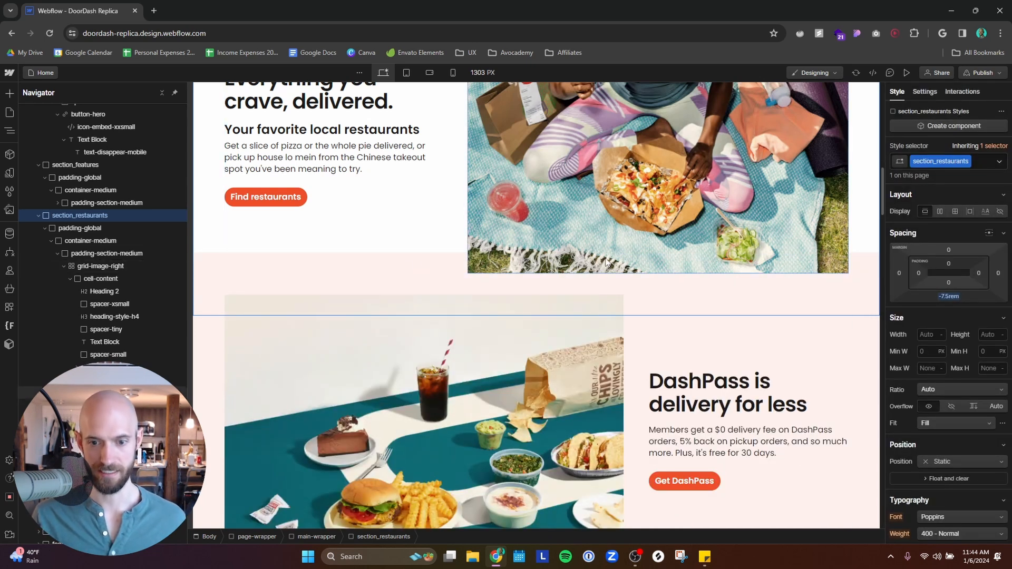
scroll("down", 3)
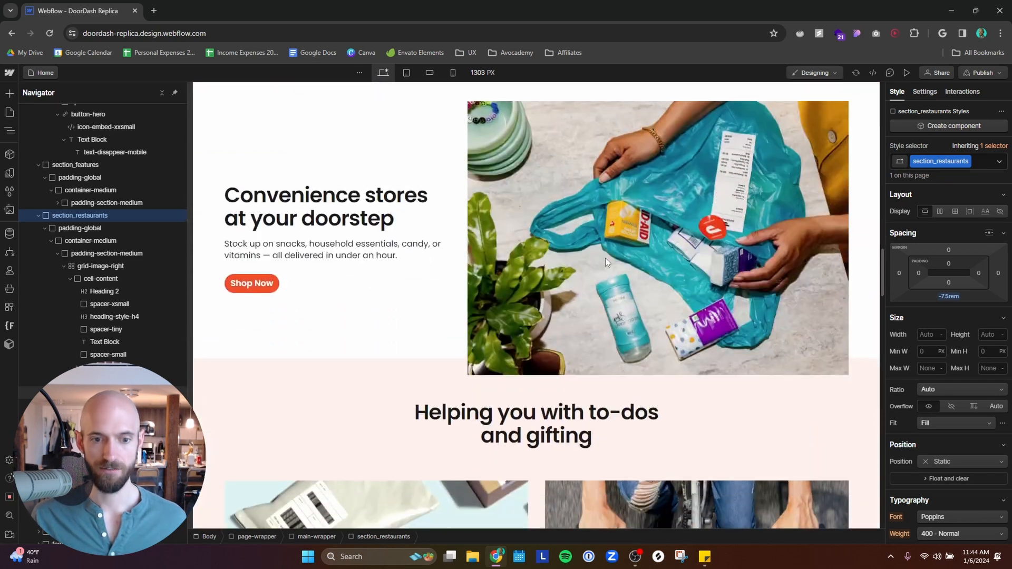
scroll("down", 3)
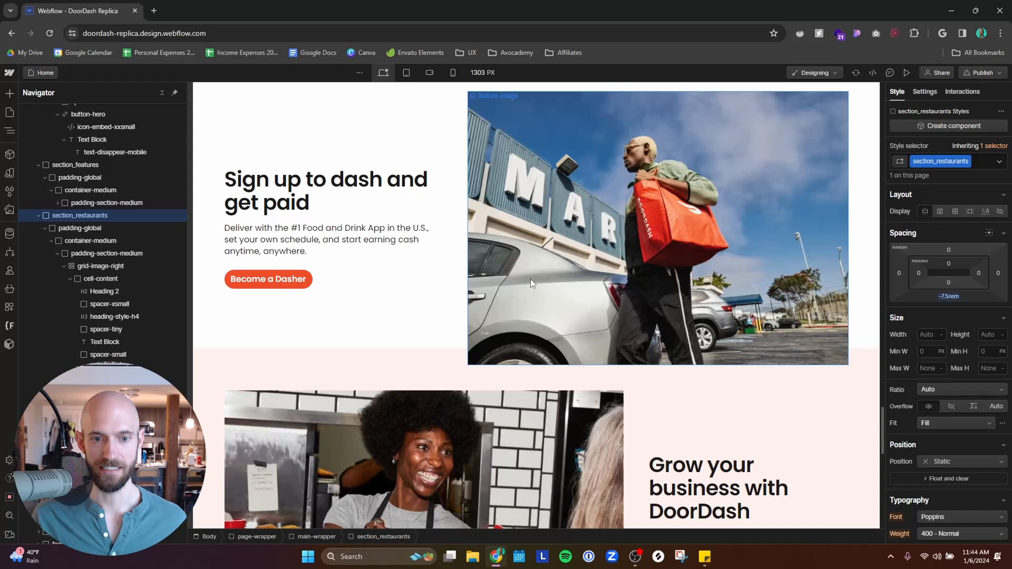
mouse_move(600, 274)
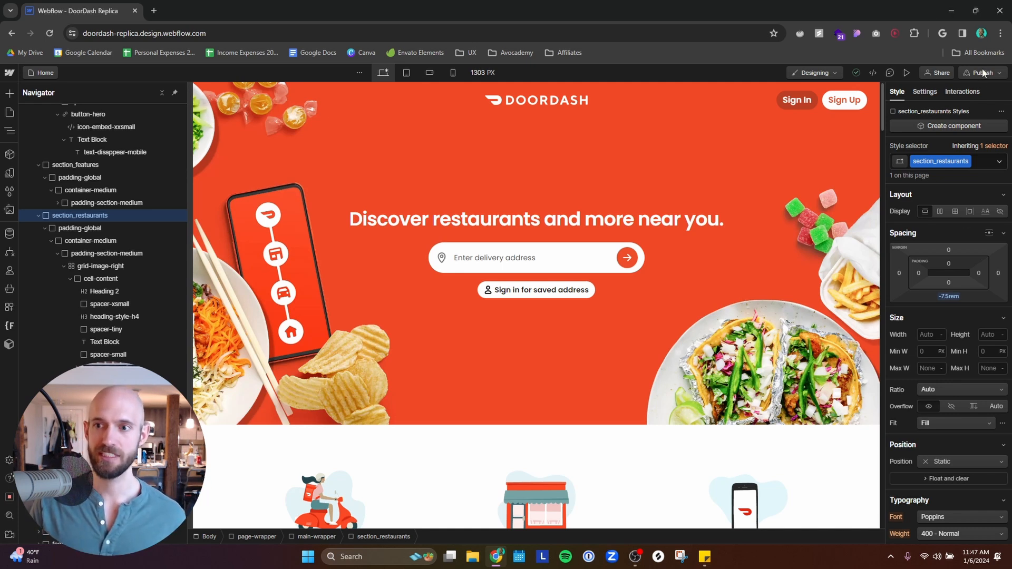
- Open the published live site and narrow the browser window to phone width
left_click(981, 73)
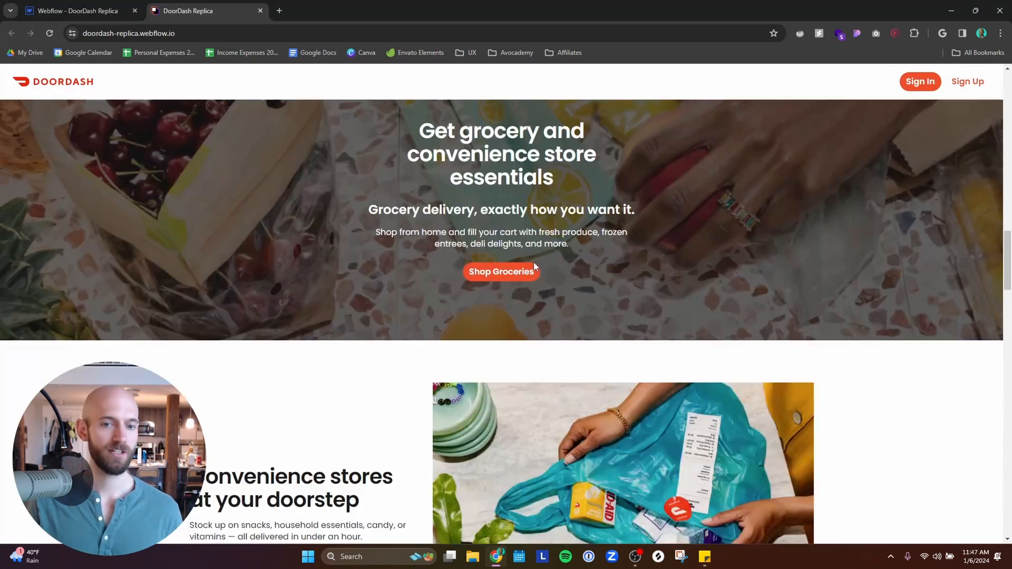
scroll("down", 3)
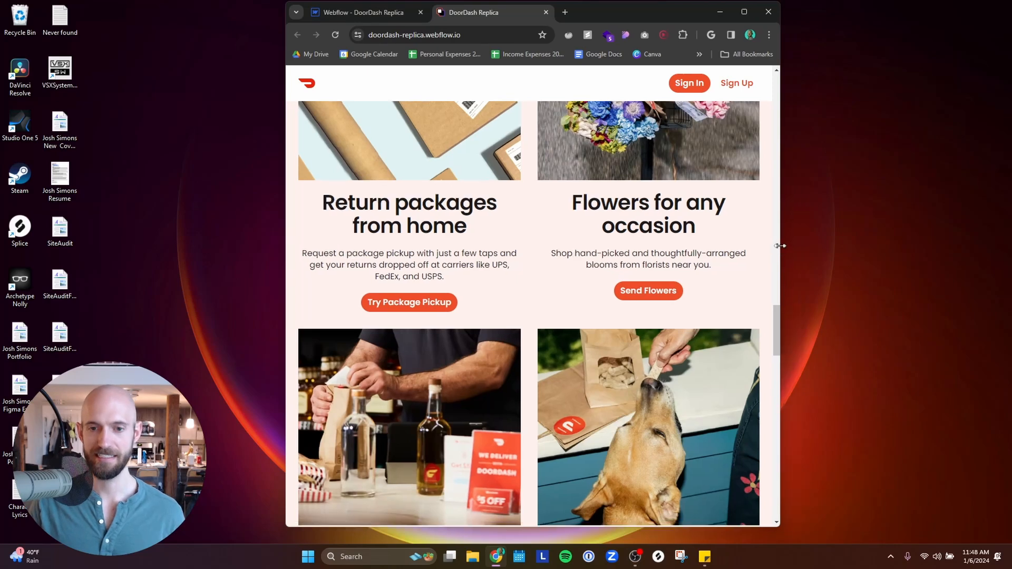
left_click_drag(780, 246, 677, 262)
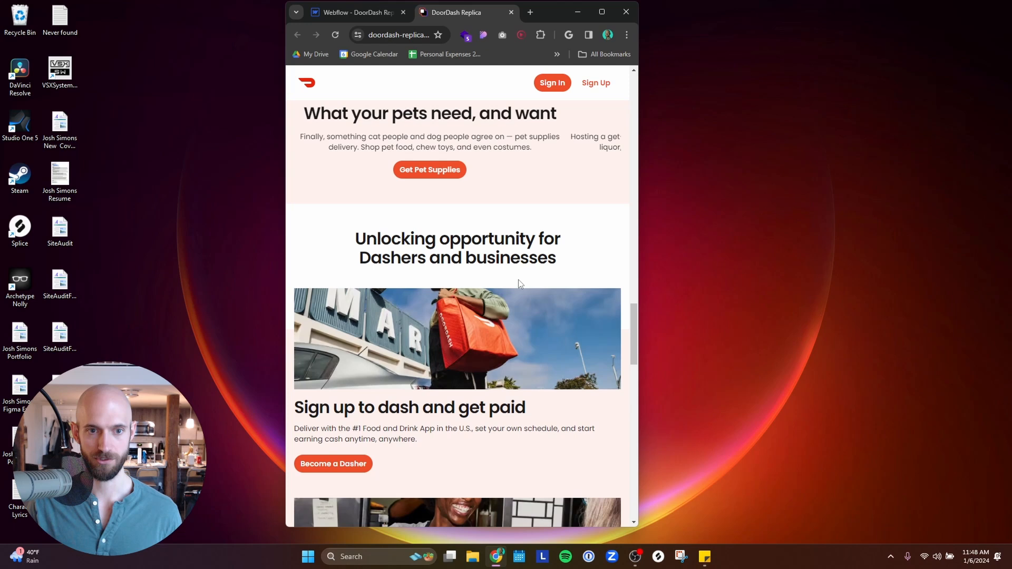
scroll("up", 3)
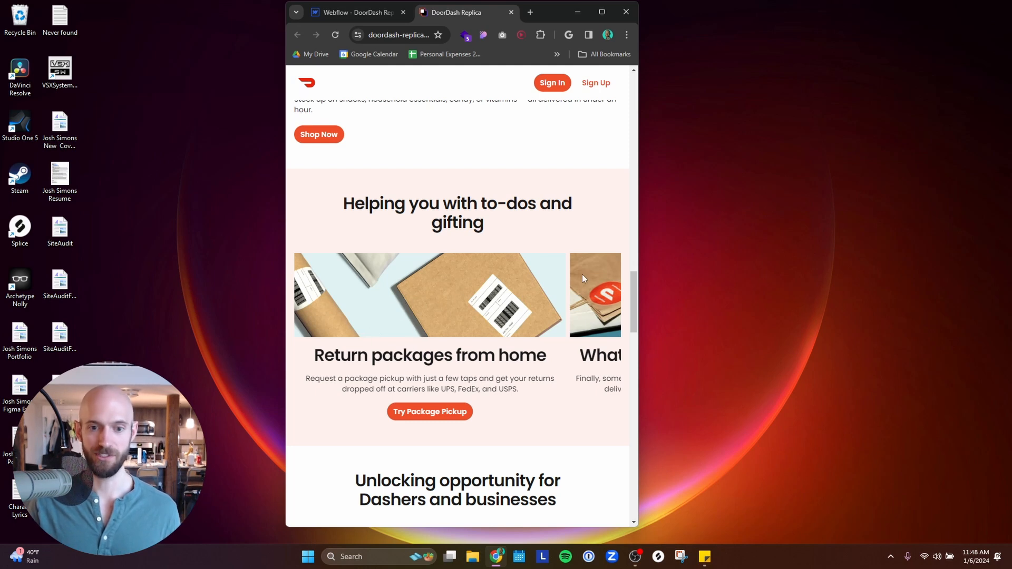
mouse_move(606, 336)
type("s")
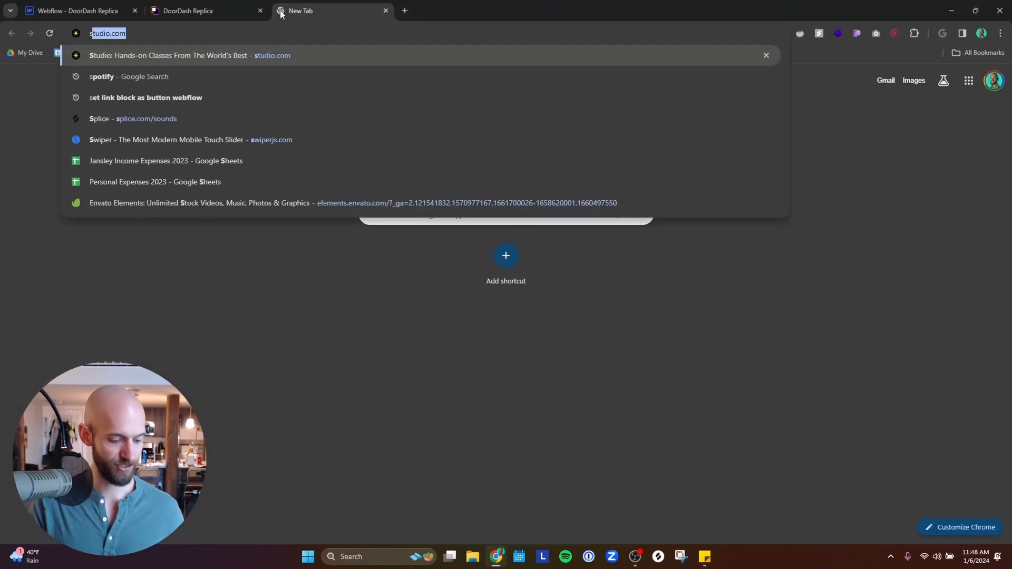
- Open the Swiper.js Getting Started guide, then return to the DoorDash Replica tab
left_click(167, 139)
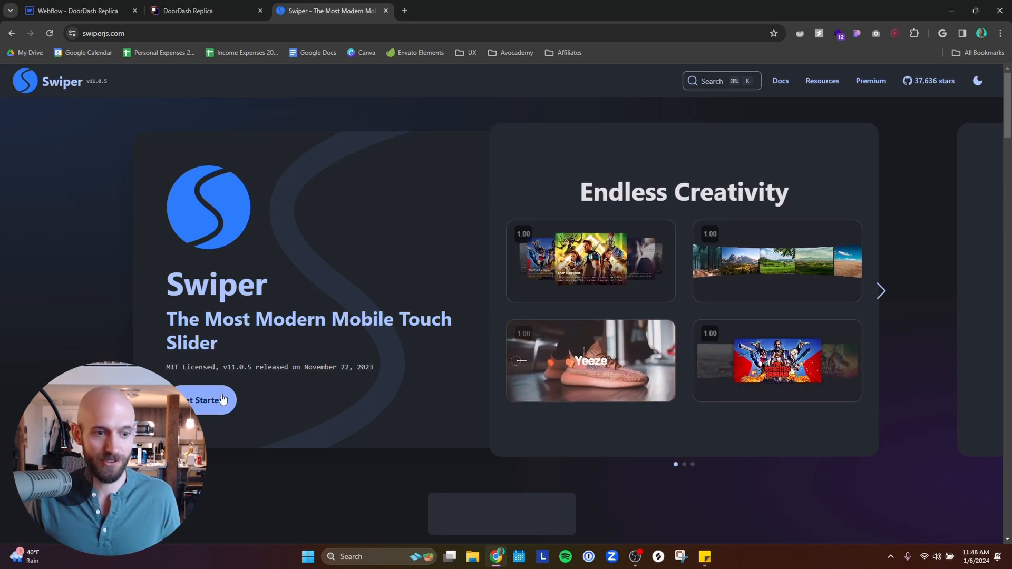
left_click(201, 400)
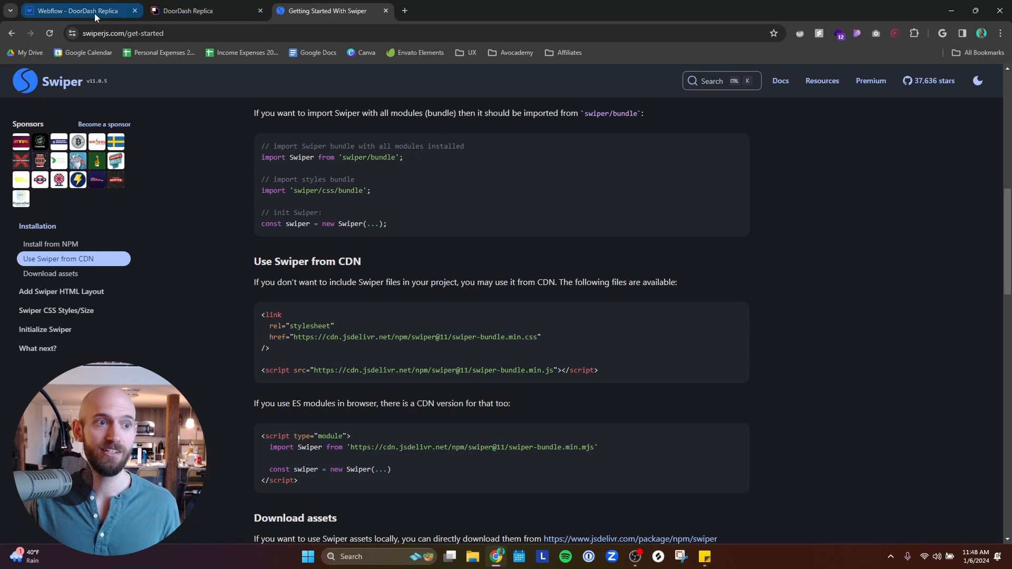
left_click(187, 11)
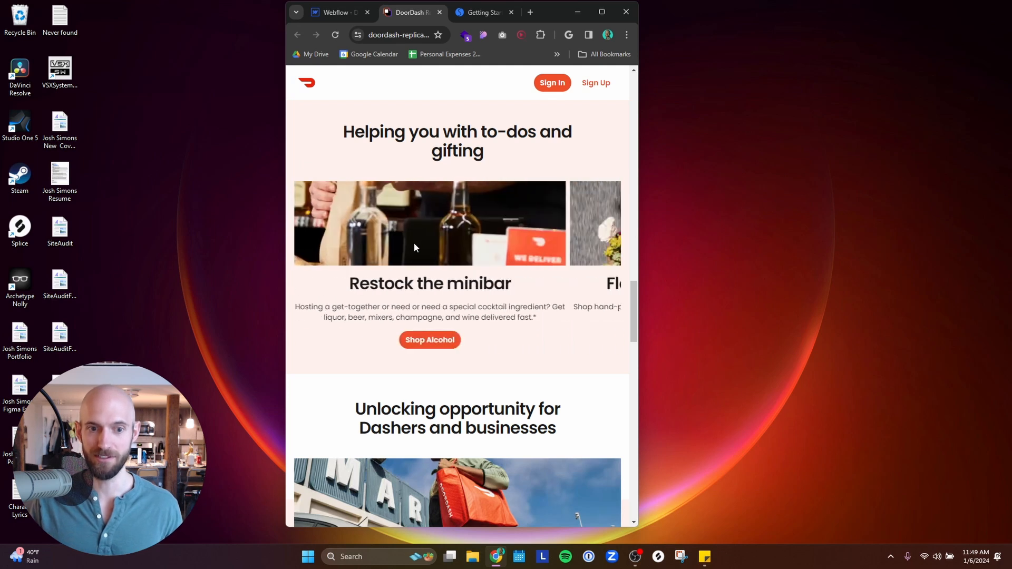
- Scroll the published page and maximize the browser window to desktop width
scroll("up", 3)
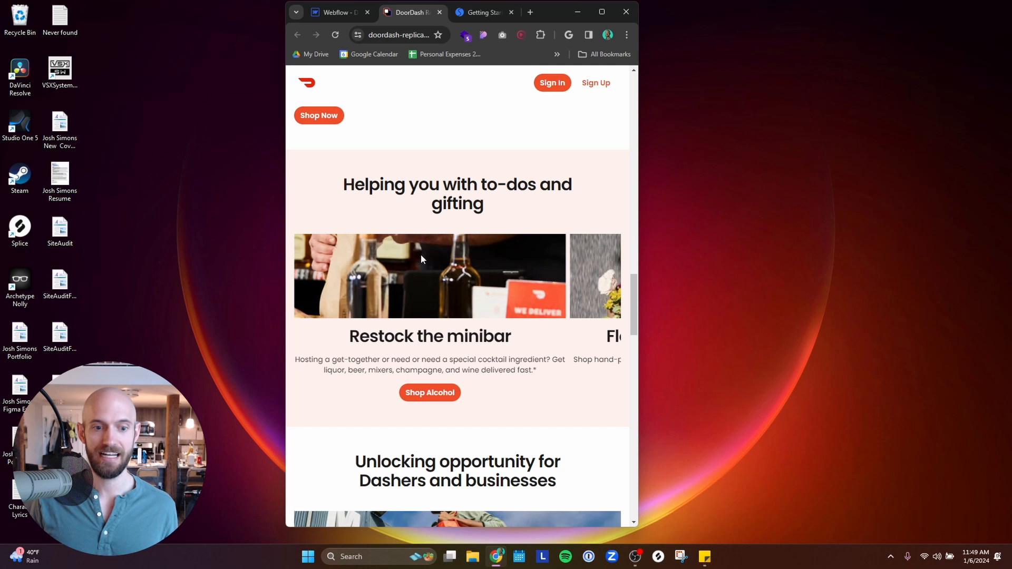
mouse_move(573, 52)
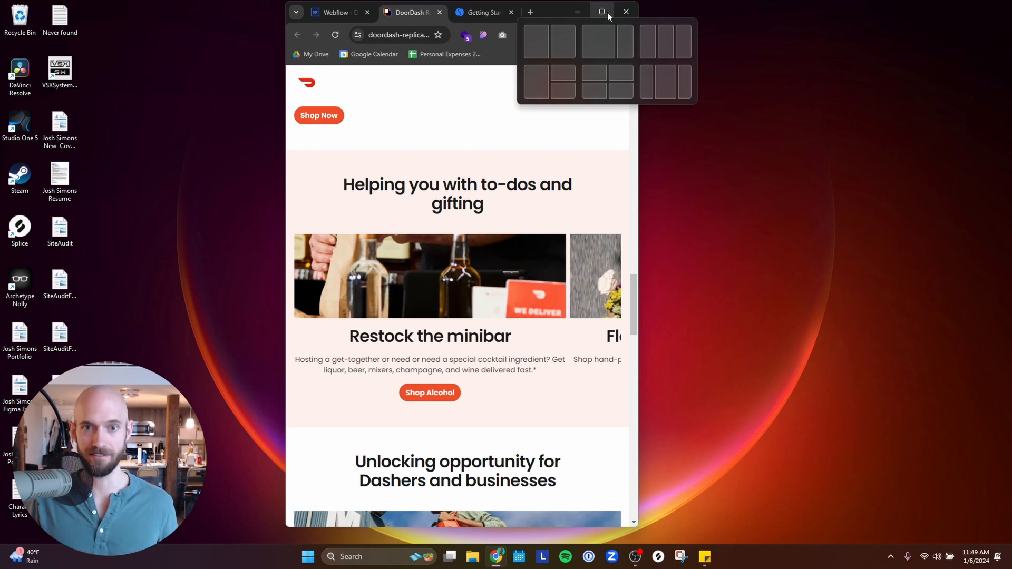
left_click(602, 12)
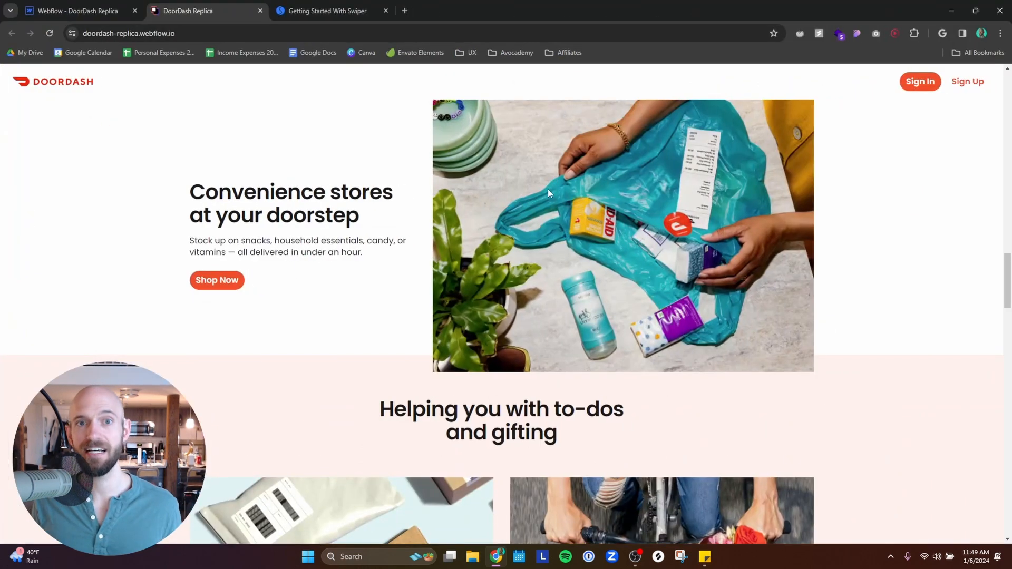